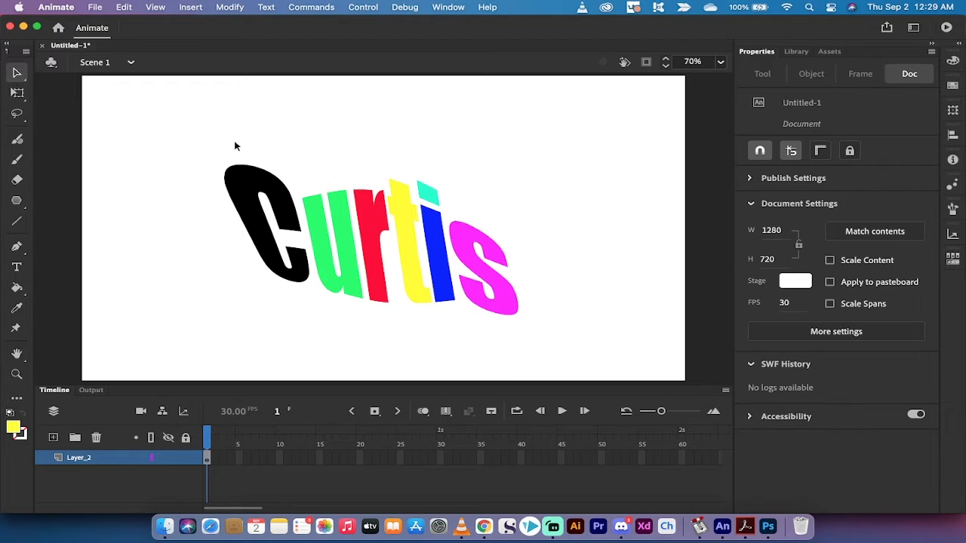
mouse_move(172, 154)
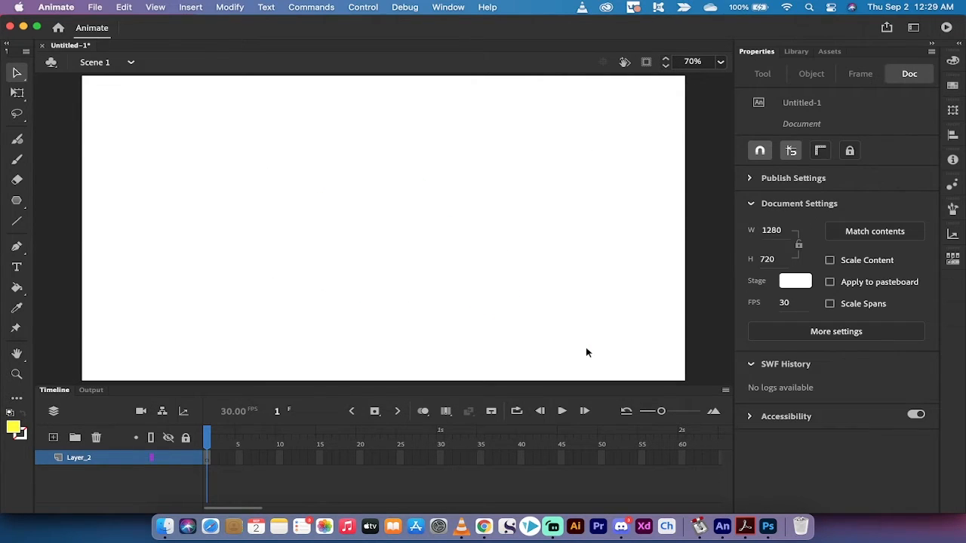
mouse_move(21, 83)
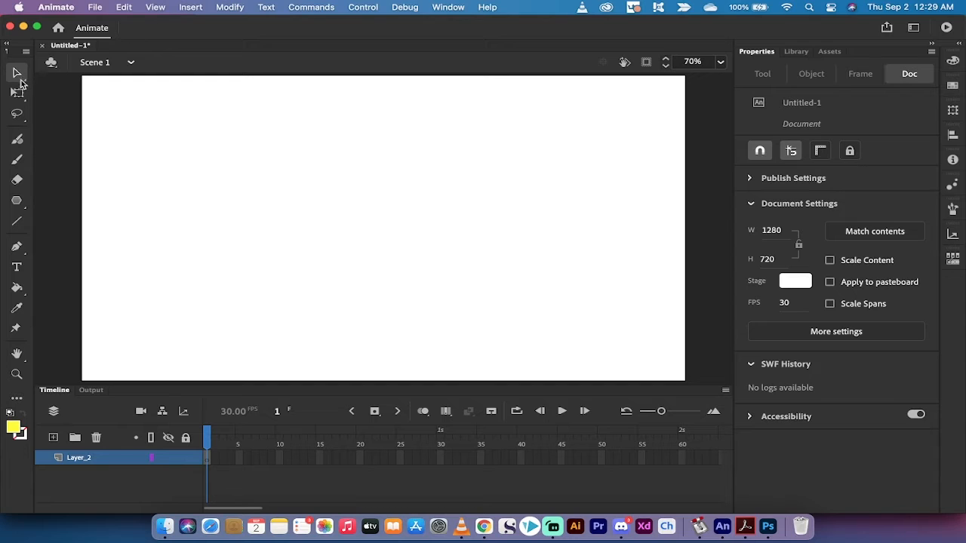
mouse_move(21, 236)
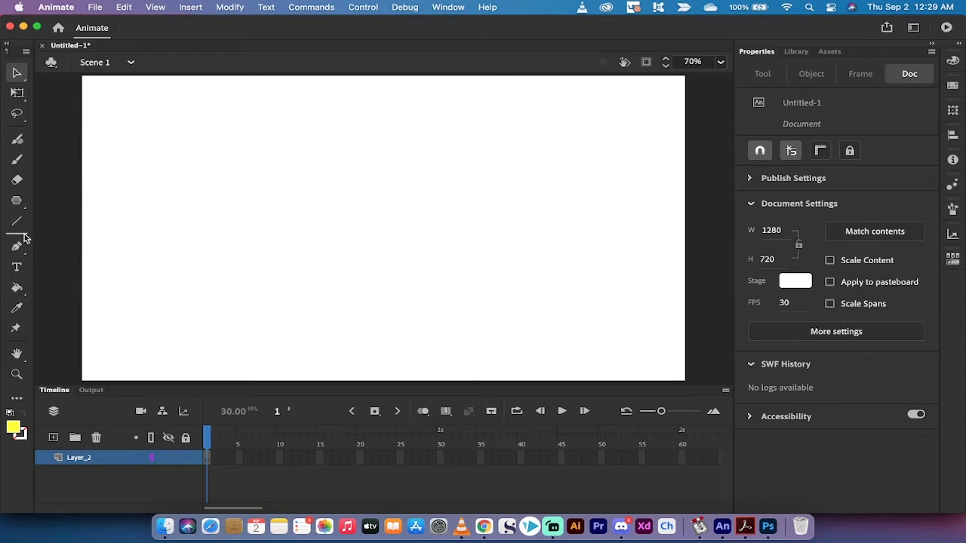
mouse_move(17, 266)
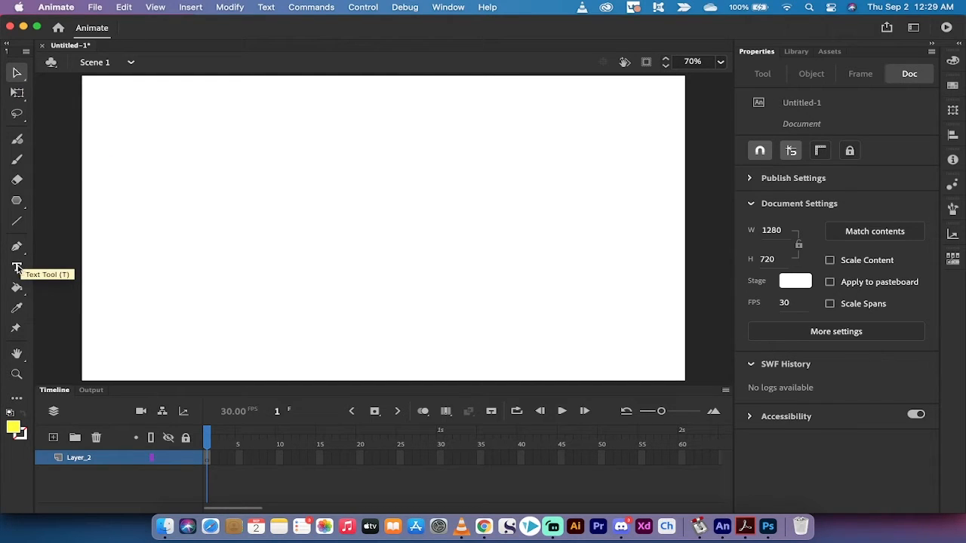
Type the word 'Curtis' on the stage with the Text tool in yellow Impact
left_click(15, 265)
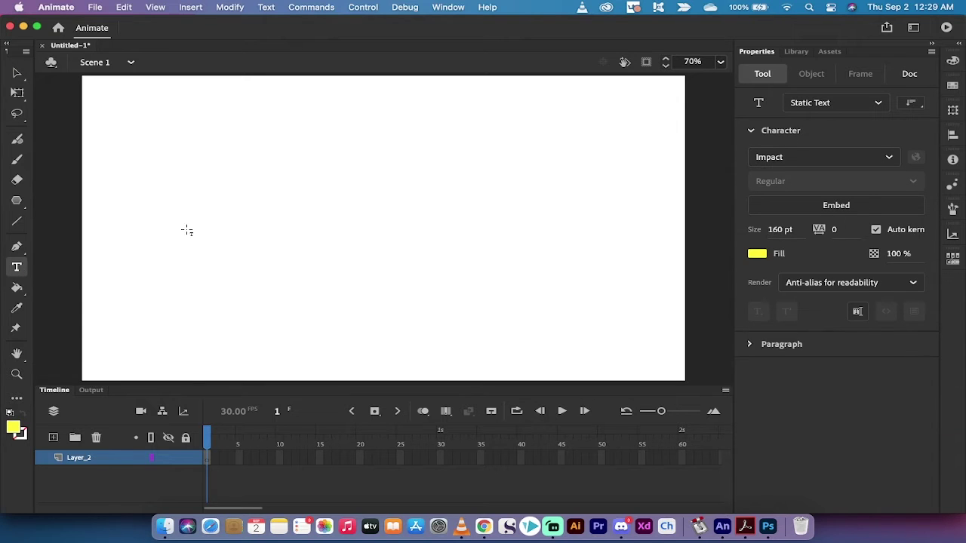
mouse_move(256, 239)
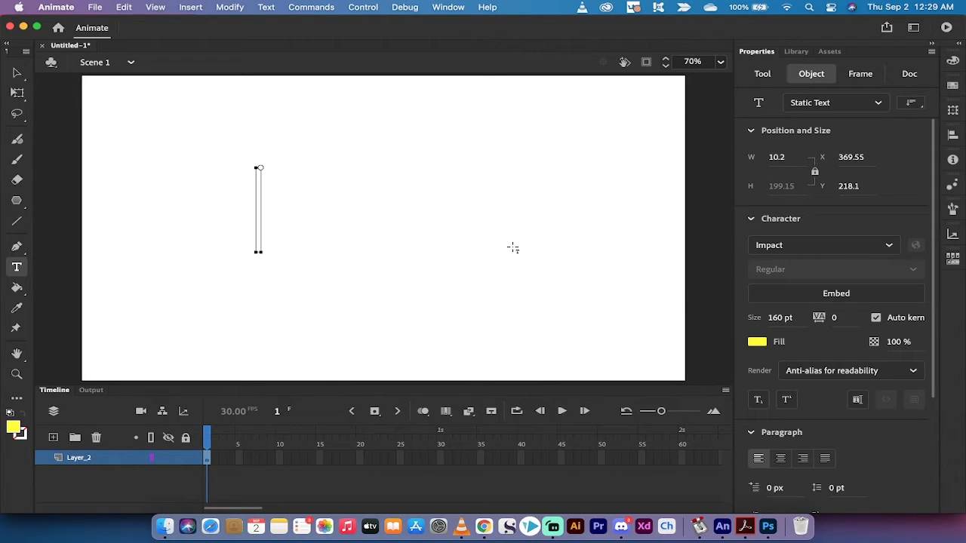
type("Curtis")
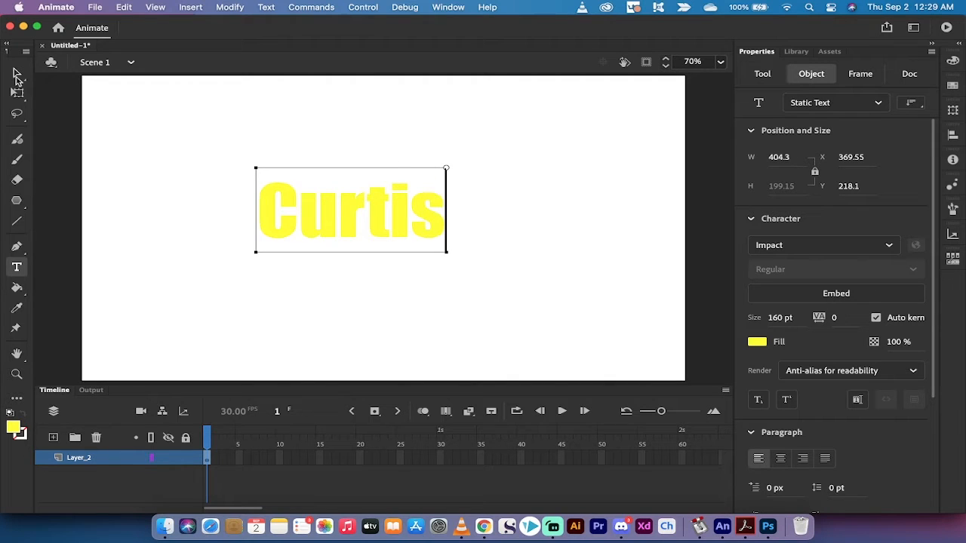
mouse_move(16, 74)
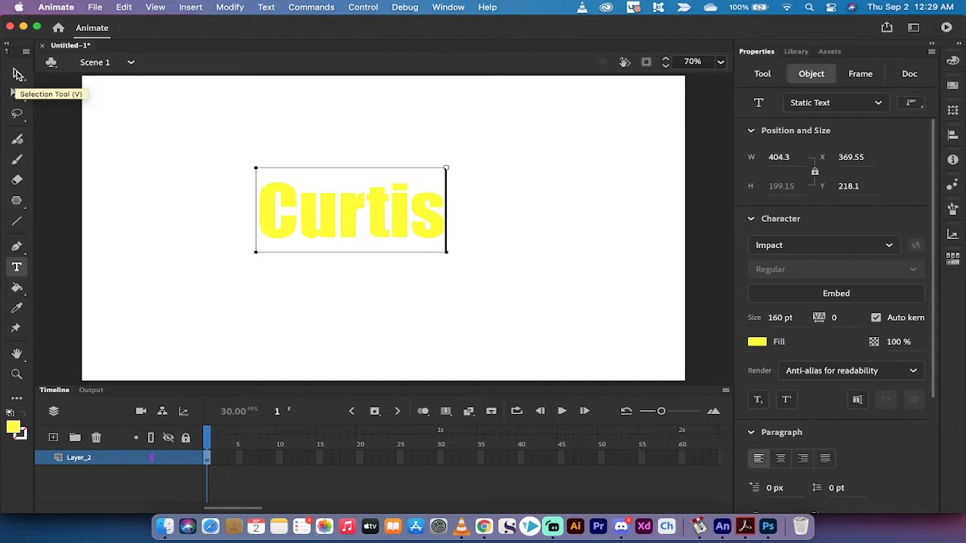
mouse_move(17, 78)
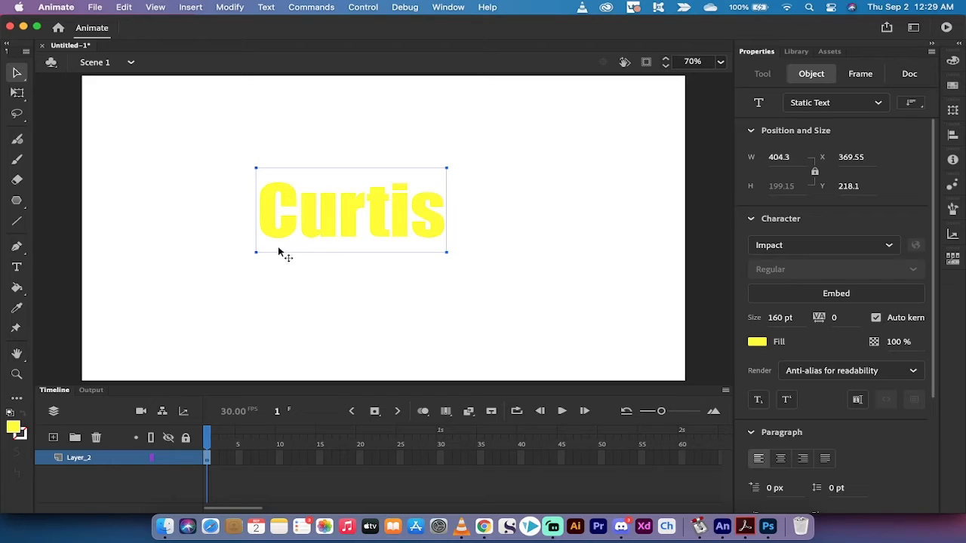
mouse_move(436, 269)
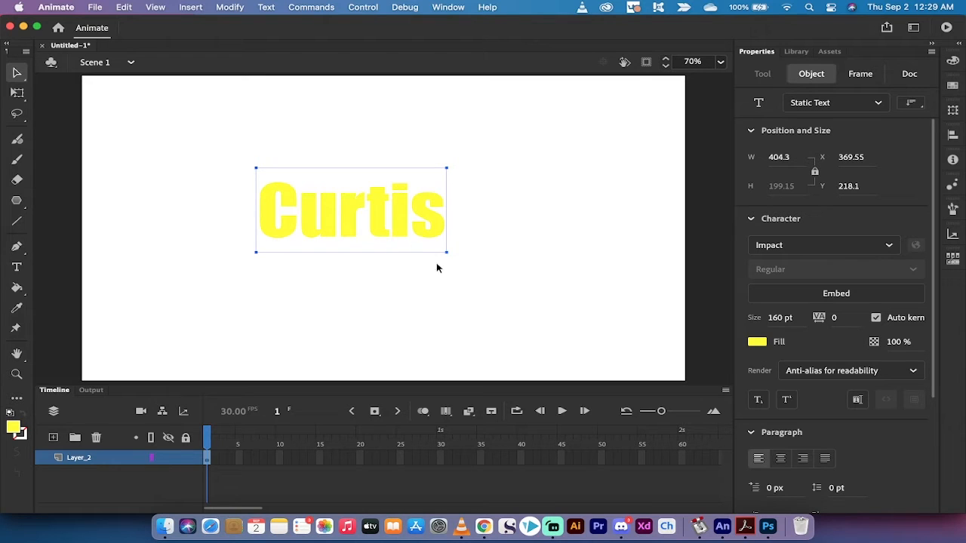
mouse_move(792, 308)
type("200")
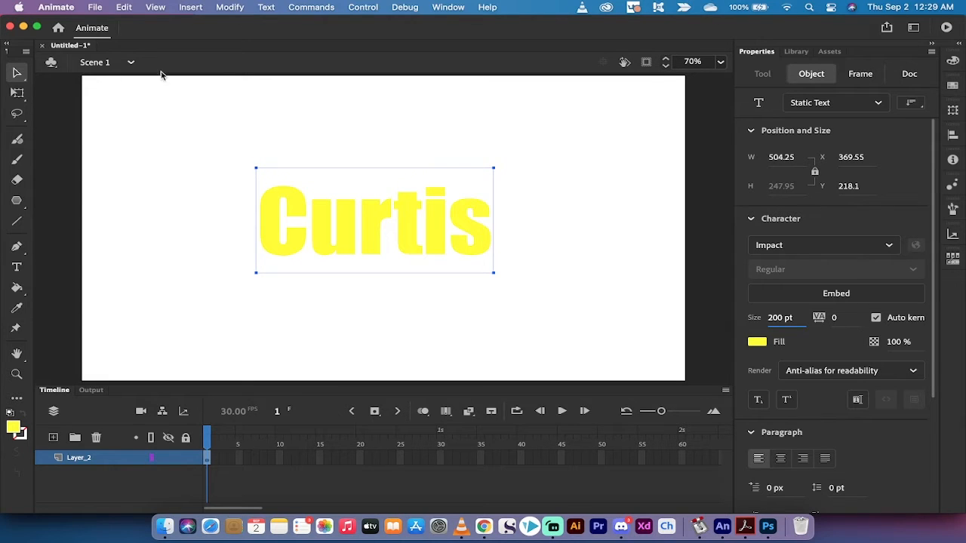
Deselect to check the 200 pt Curtis text, then reselect it
left_click(909, 73)
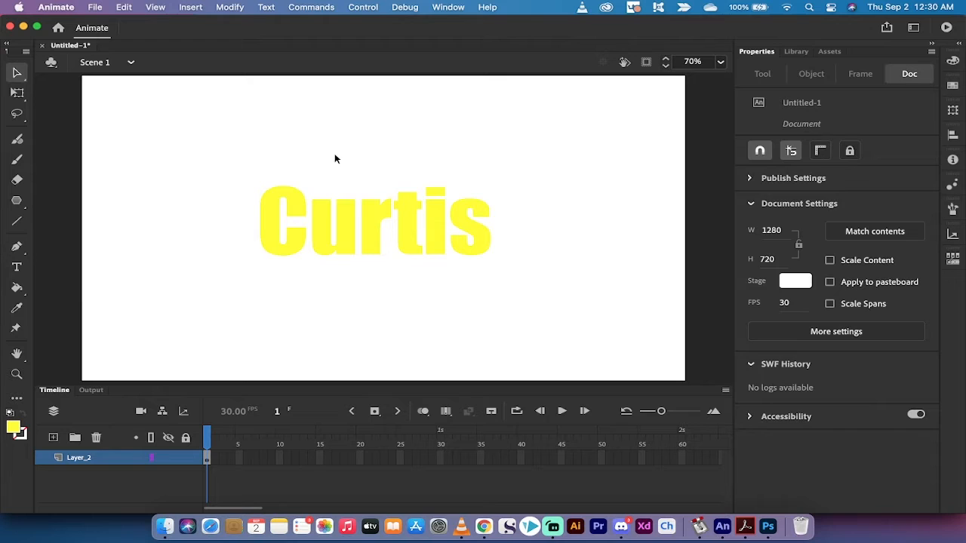
left_click(355, 227)
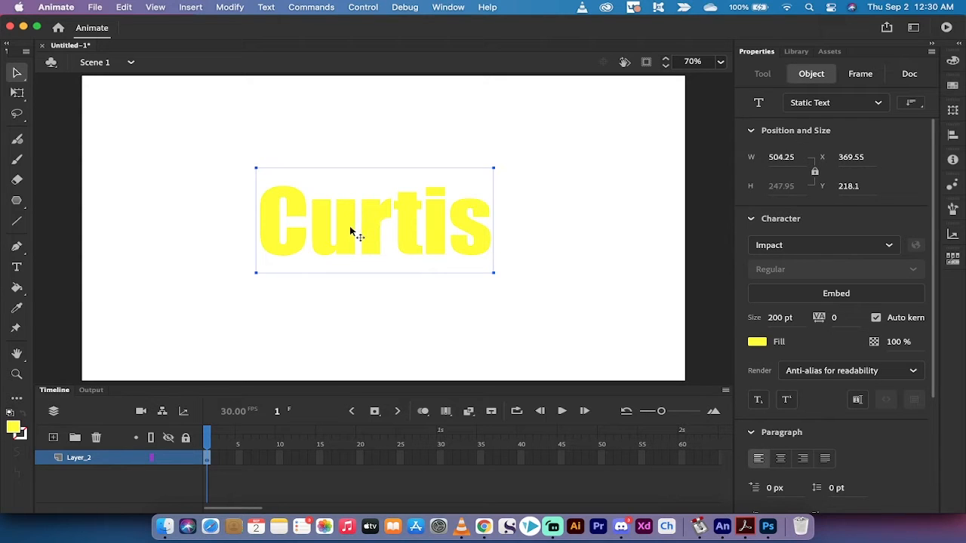
mouse_move(952, 136)
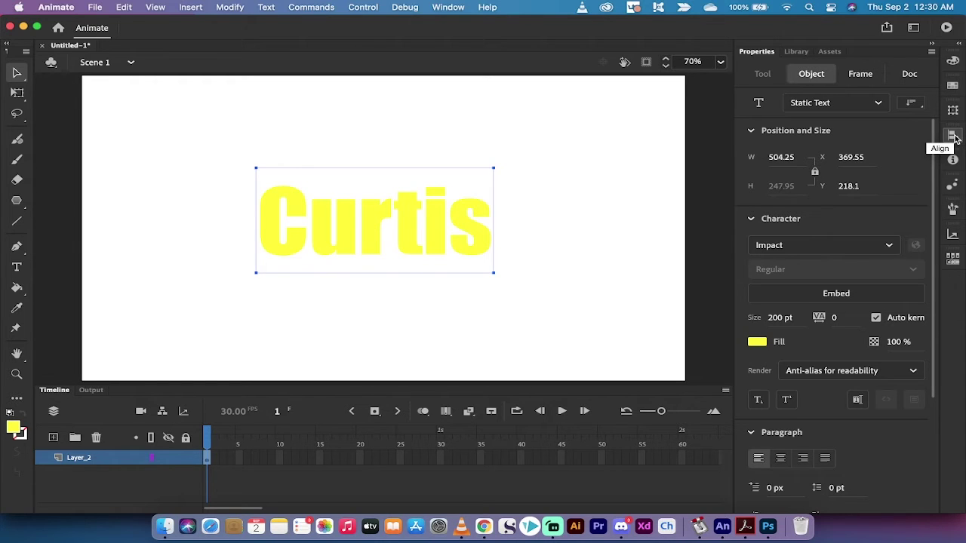
Align the Curtis text to the horizontal centre of the stage via the Align panel
left_click(954, 136)
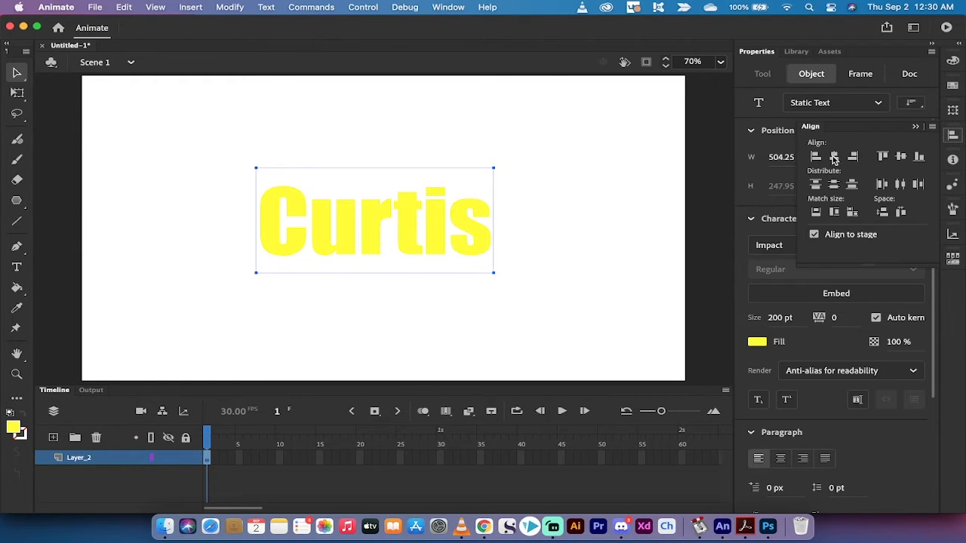
mouse_move(825, 249)
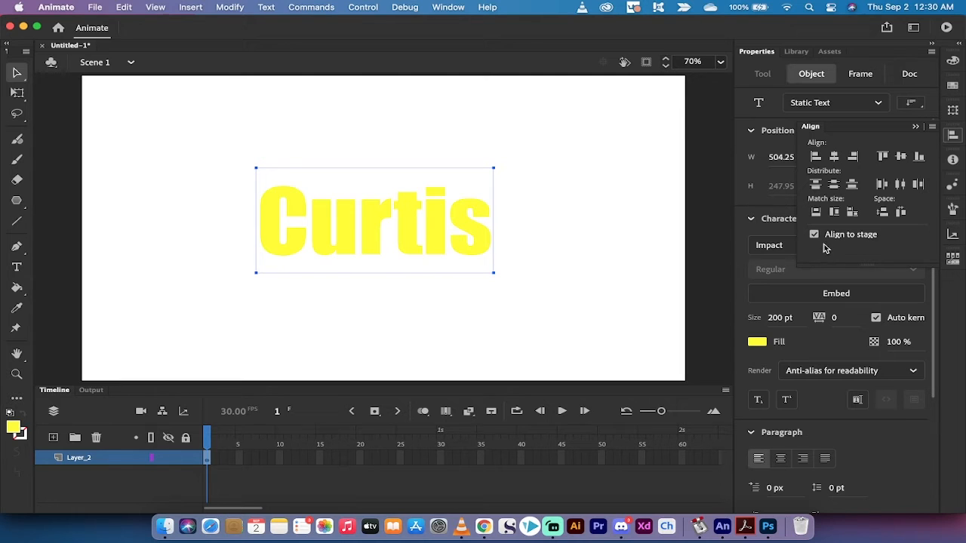
mouse_move(833, 155)
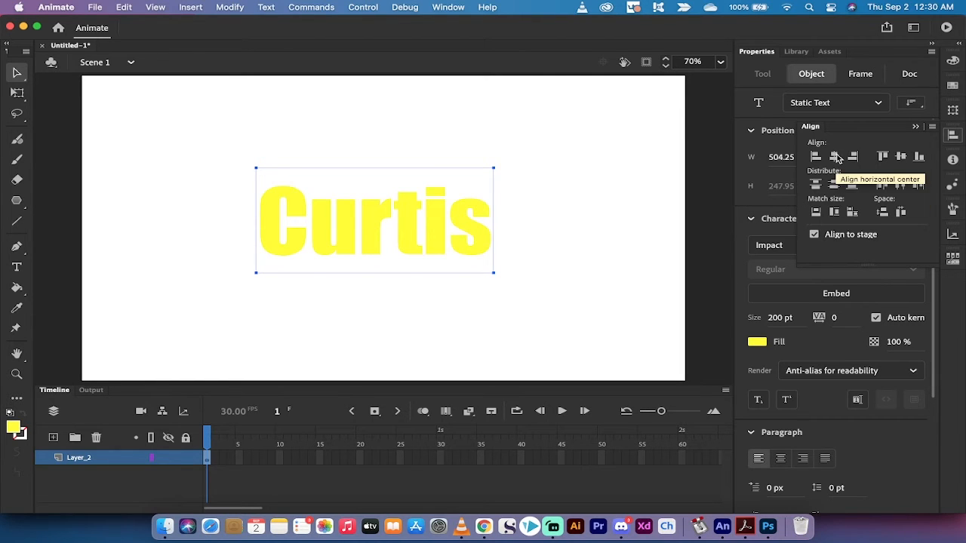
left_click(833, 155)
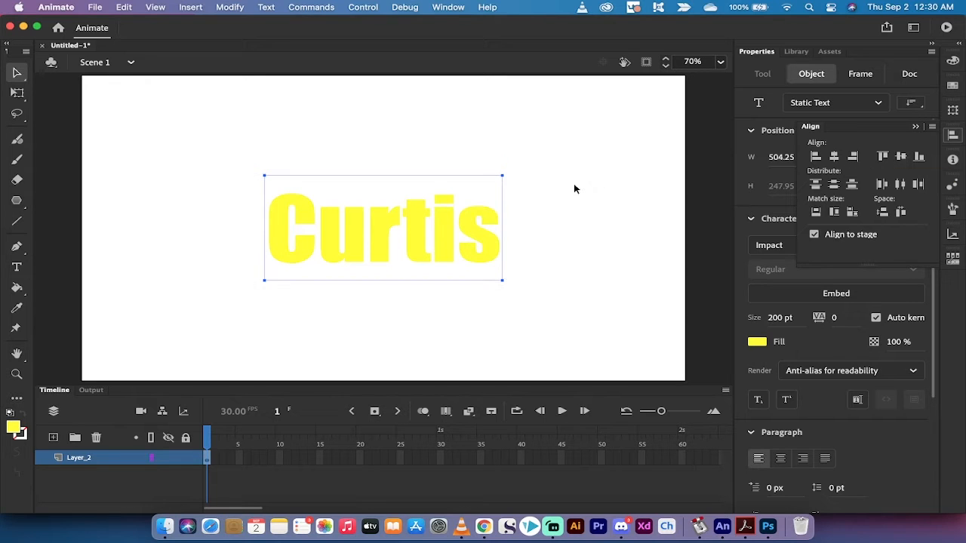
mouse_move(415, 136)
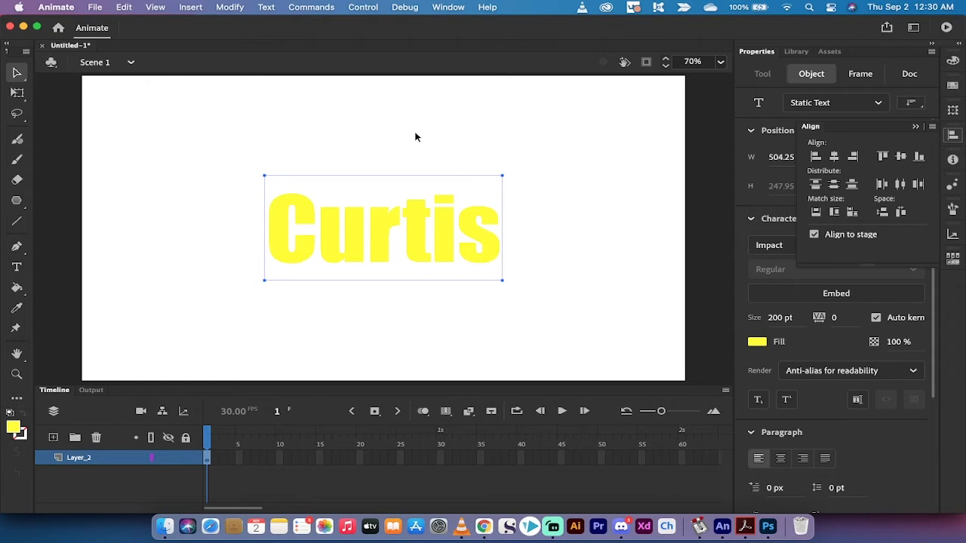
left_click(909, 73)
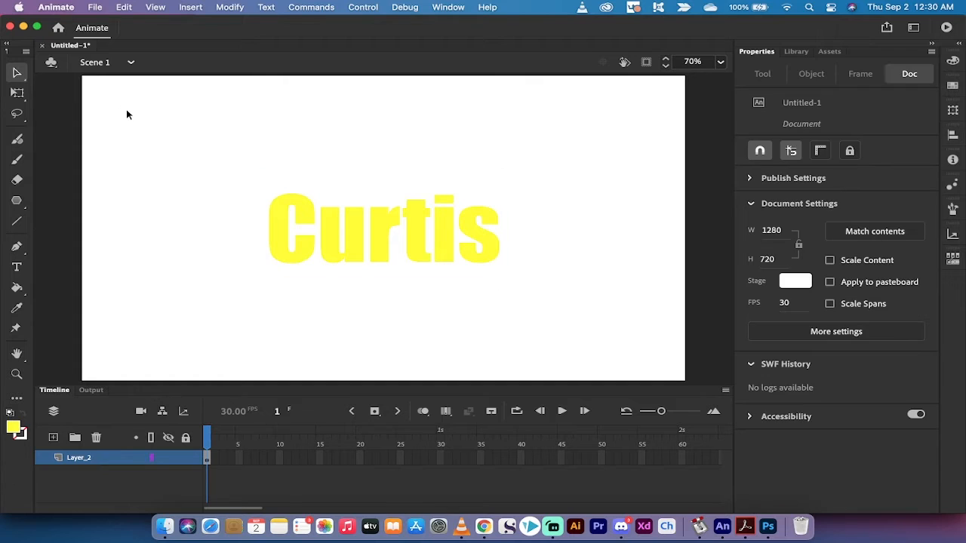
mouse_move(240, 172)
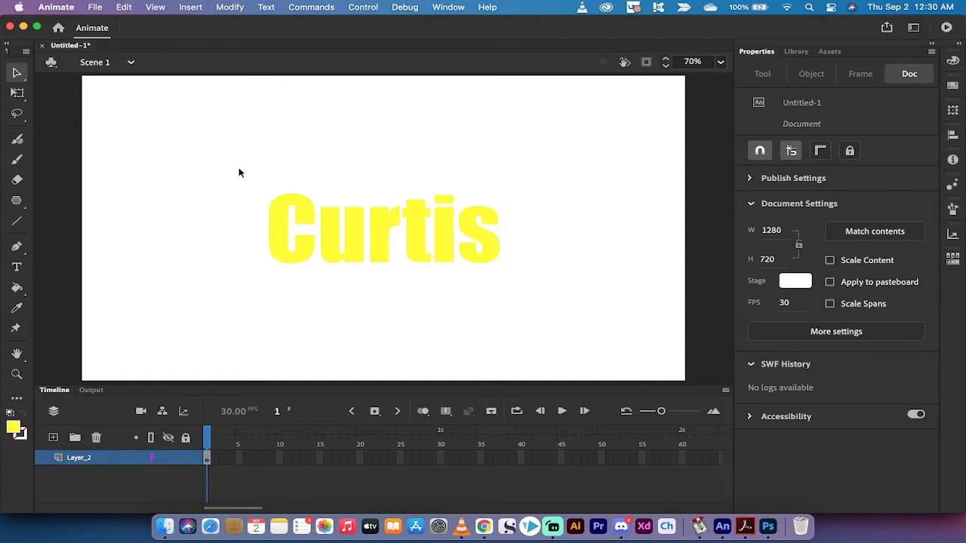
mouse_move(221, 169)
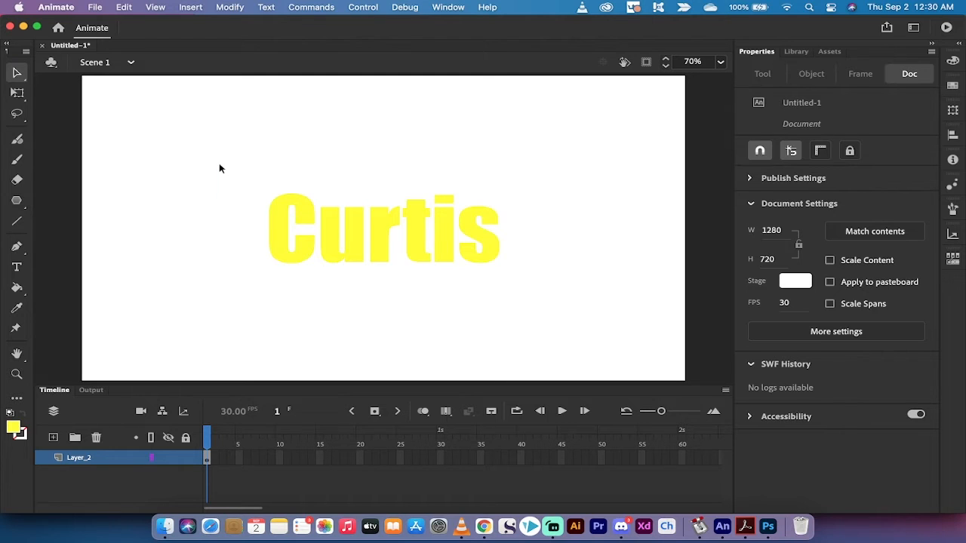
Change the Curtis text fill colour from yellow to blue using the swatches
left_click(384, 228)
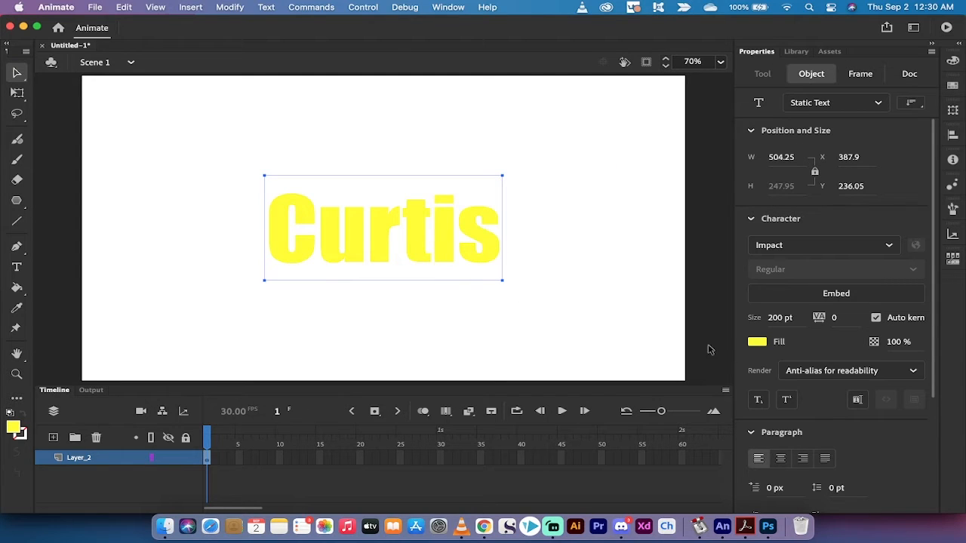
mouse_move(758, 341)
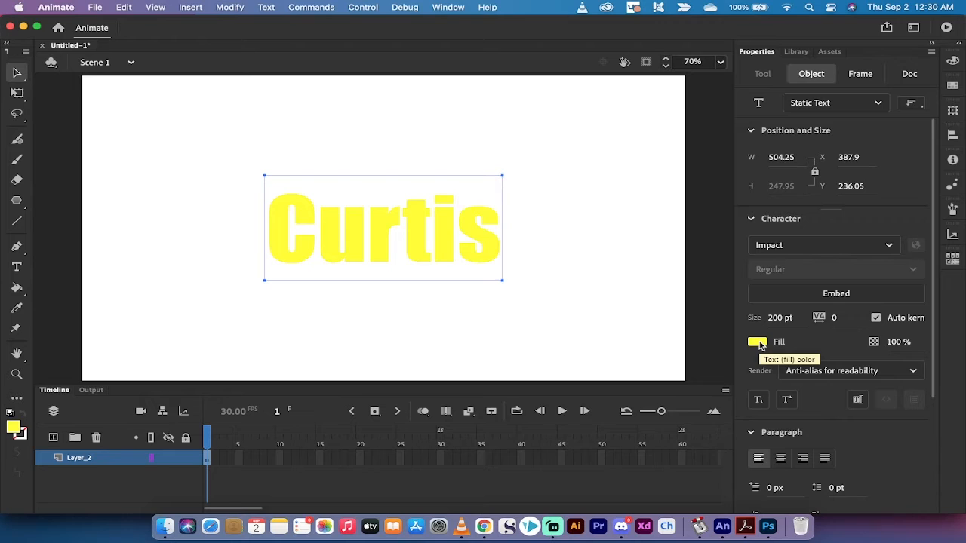
left_click(758, 341)
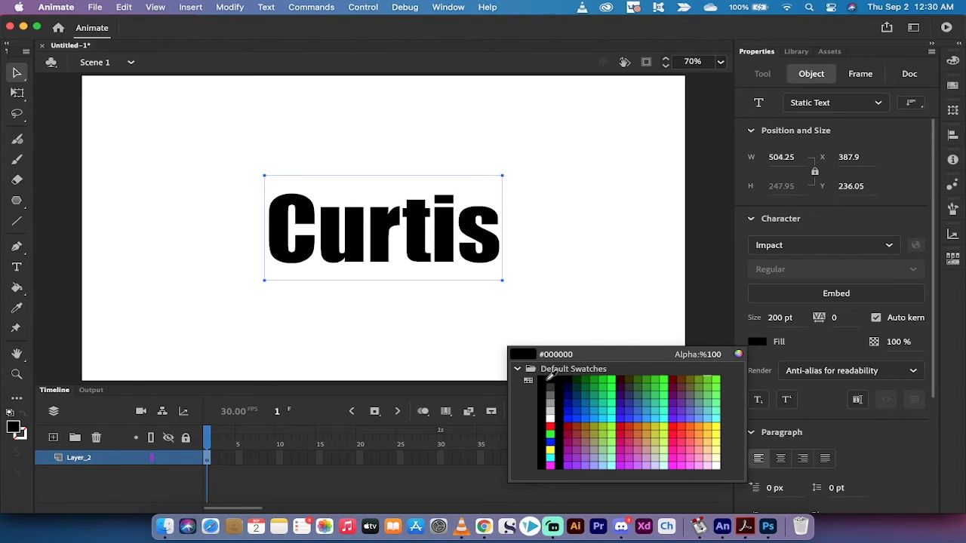
left_click(551, 430)
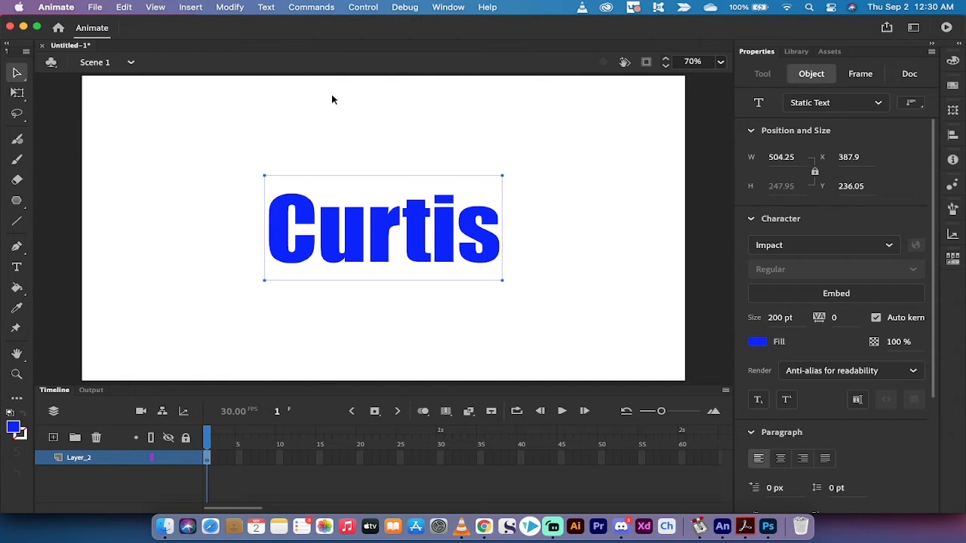
mouse_move(767, 326)
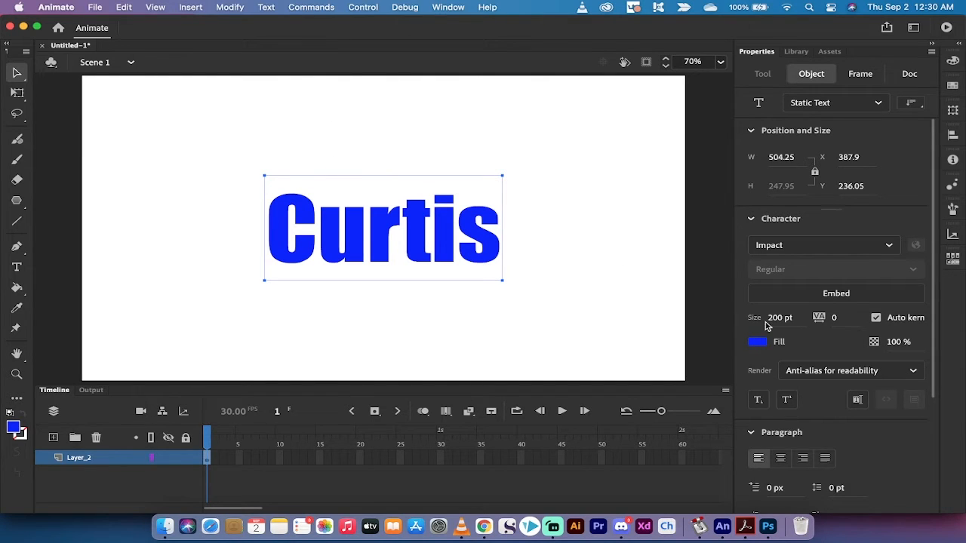
mouse_move(718, 308)
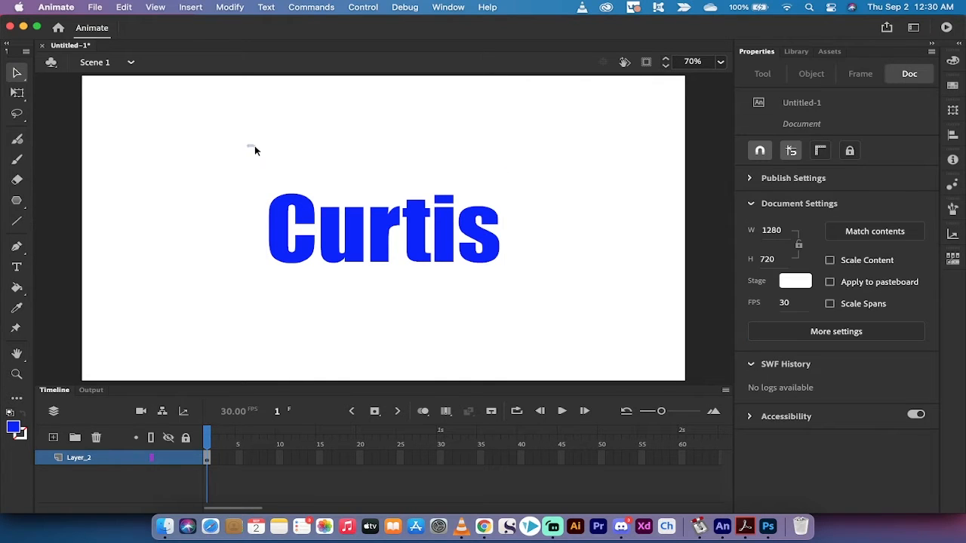
left_click(384, 229)
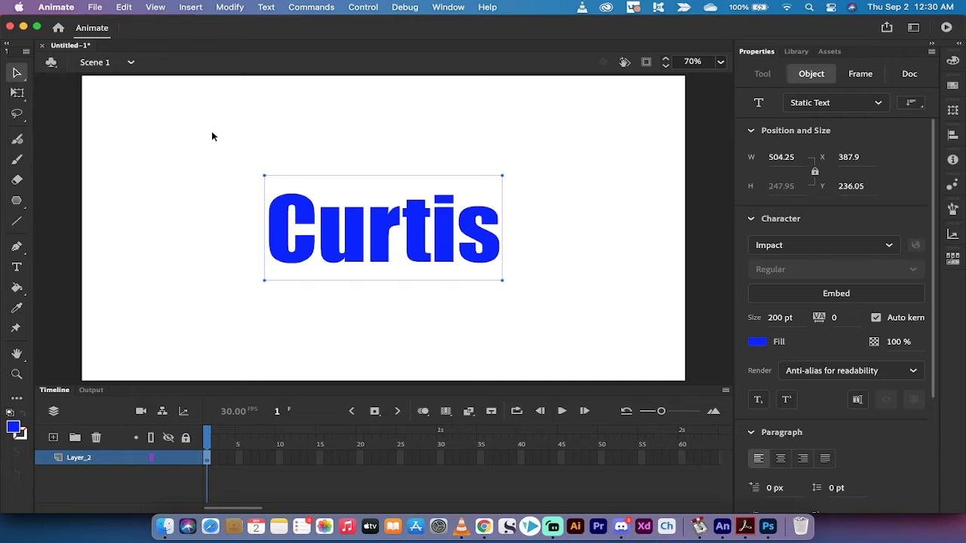
mouse_move(229, 155)
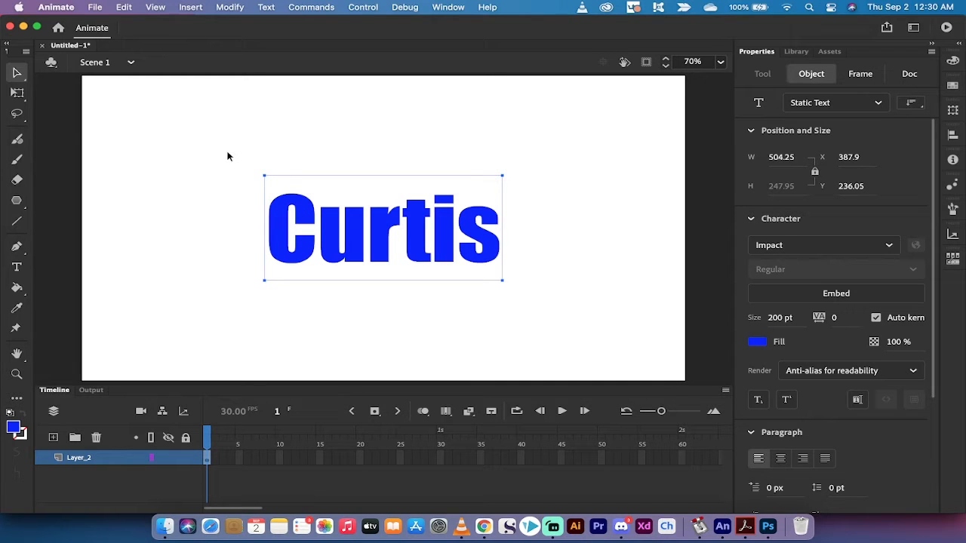
mouse_move(532, 301)
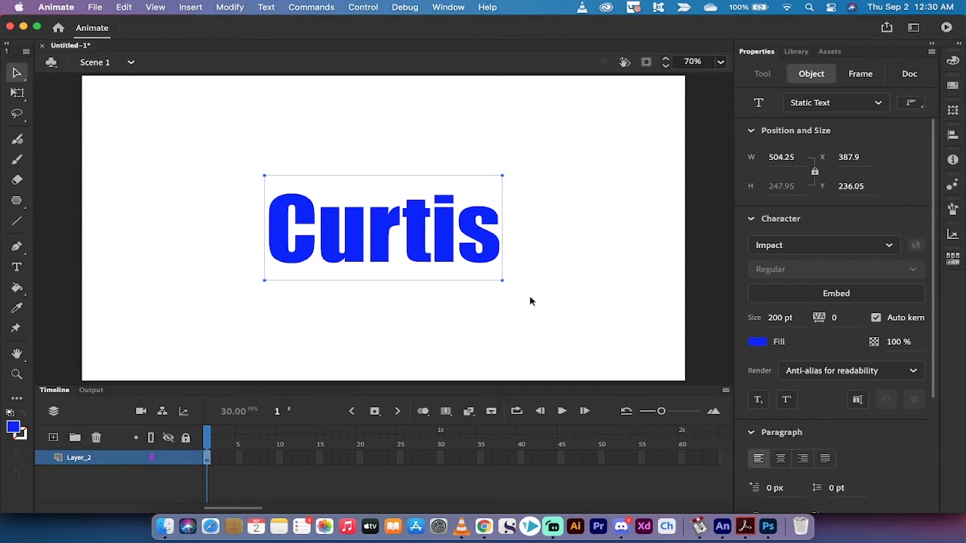
Break Curtis apart into separate letters via Modify, checking by dragging the C out and back
left_click(230, 6)
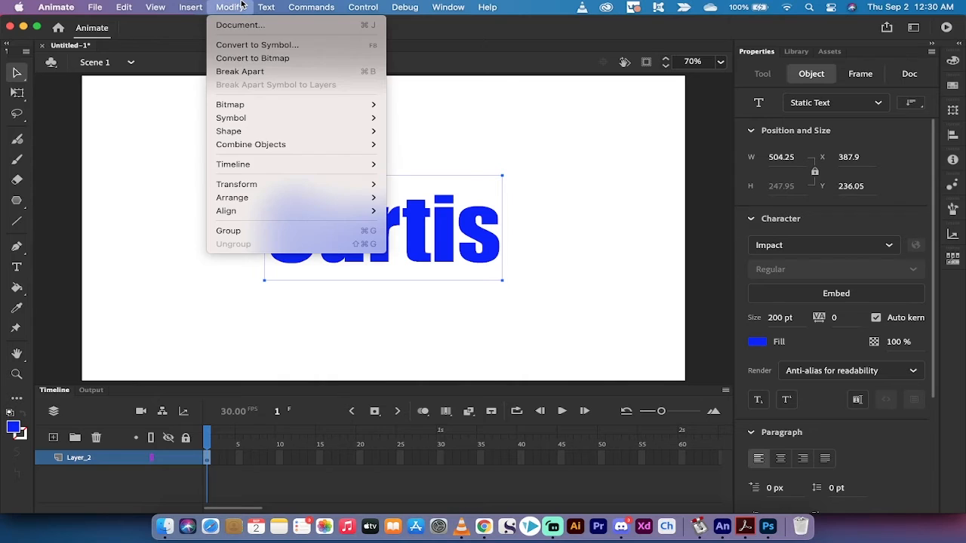
mouse_move(240, 71)
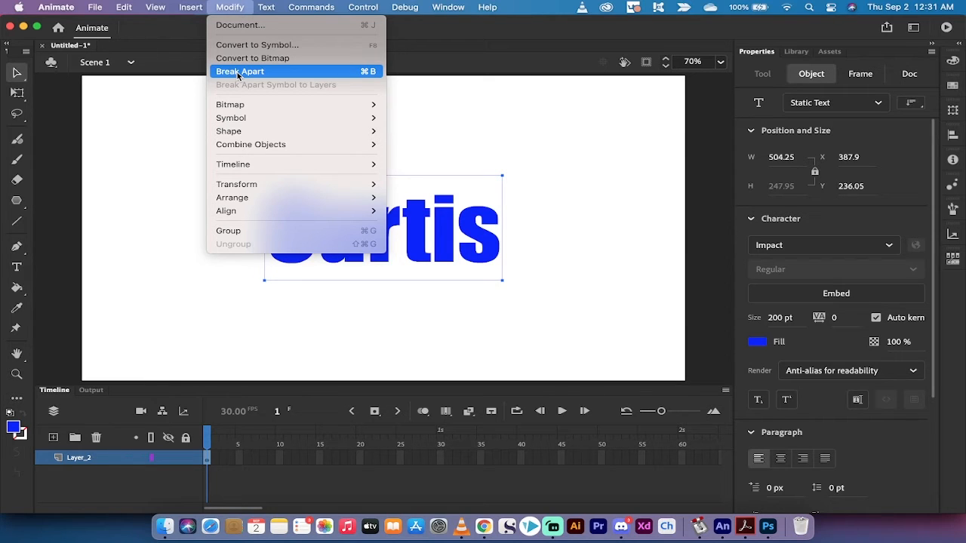
left_click(240, 70)
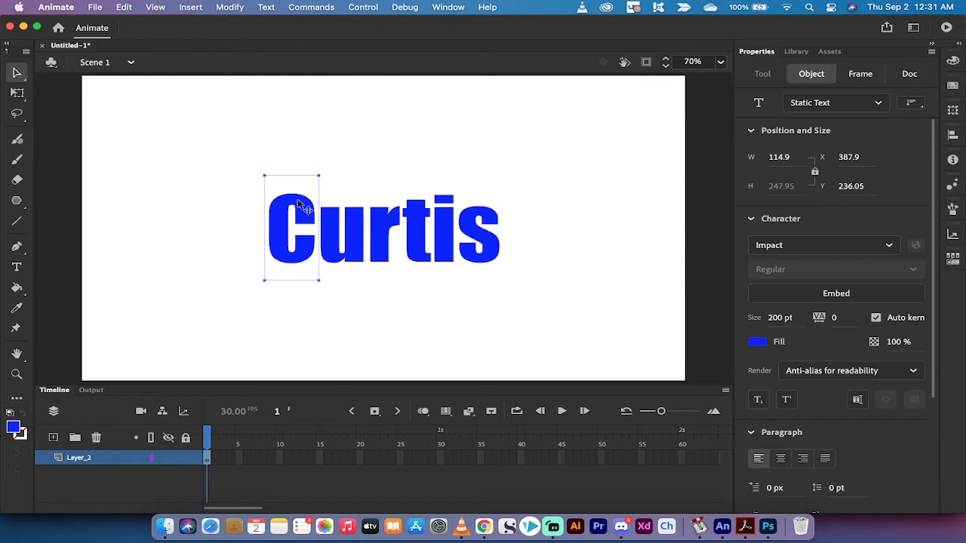
left_click_drag(293, 230, 260, 224)
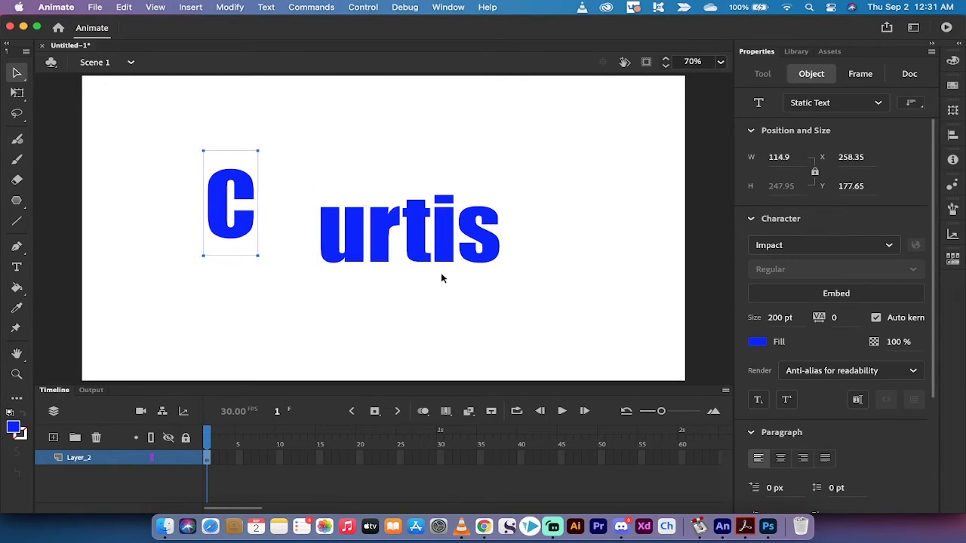
left_click_drag(229, 202, 293, 227)
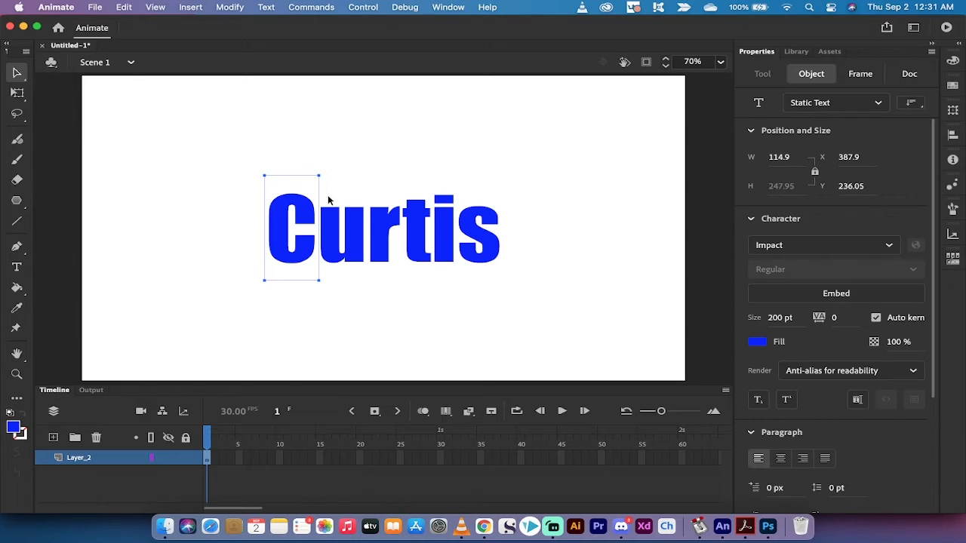
left_click(908, 73)
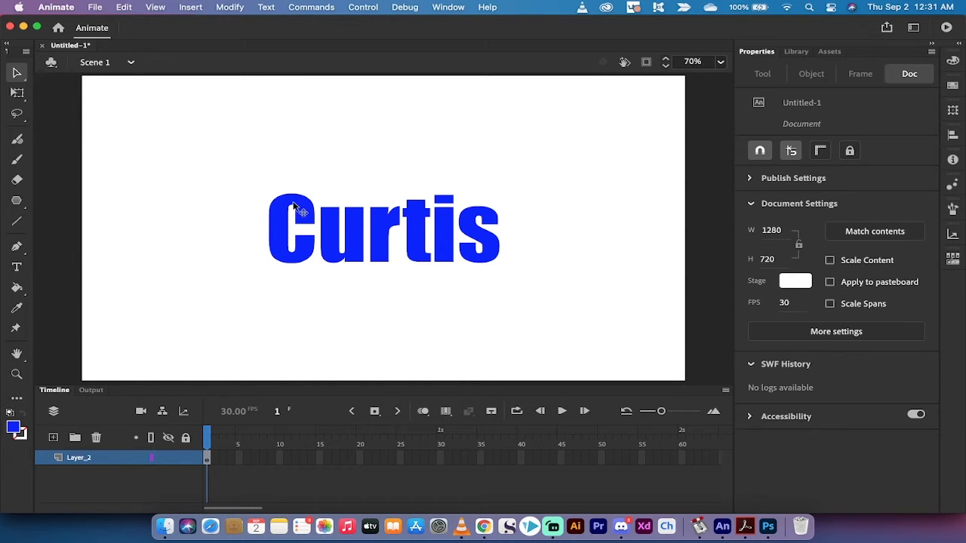
mouse_move(303, 208)
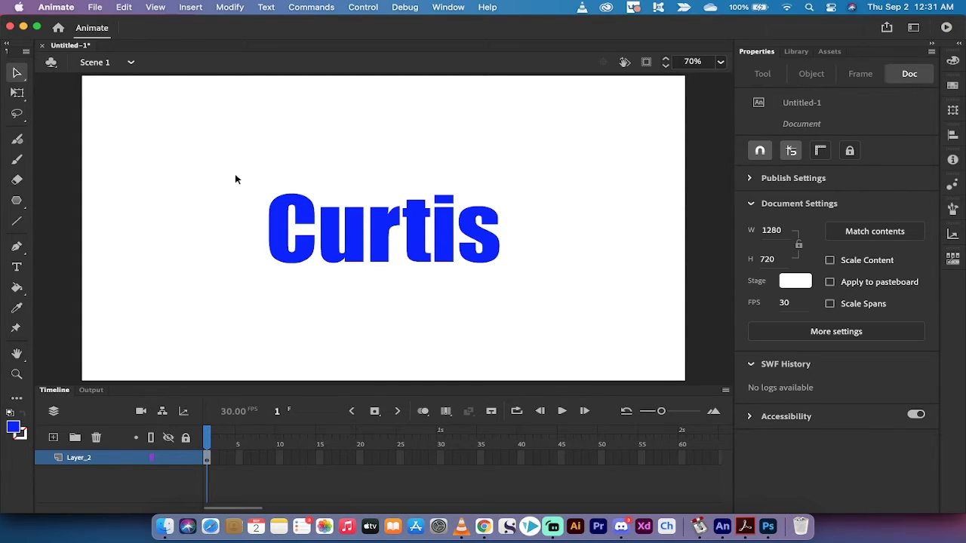
Break all the Curtis letters apart again so they become editable filled shapes
left_click(384, 230)
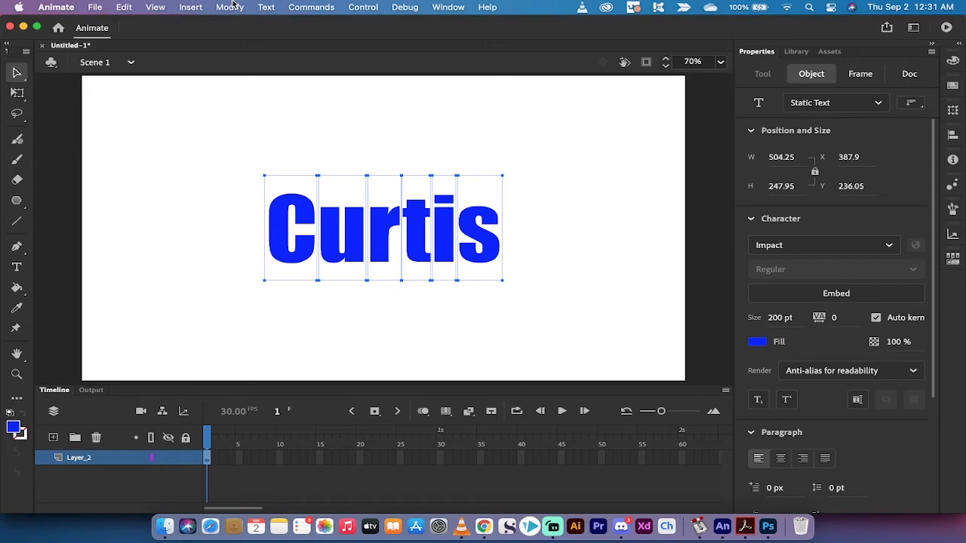
left_click(230, 6)
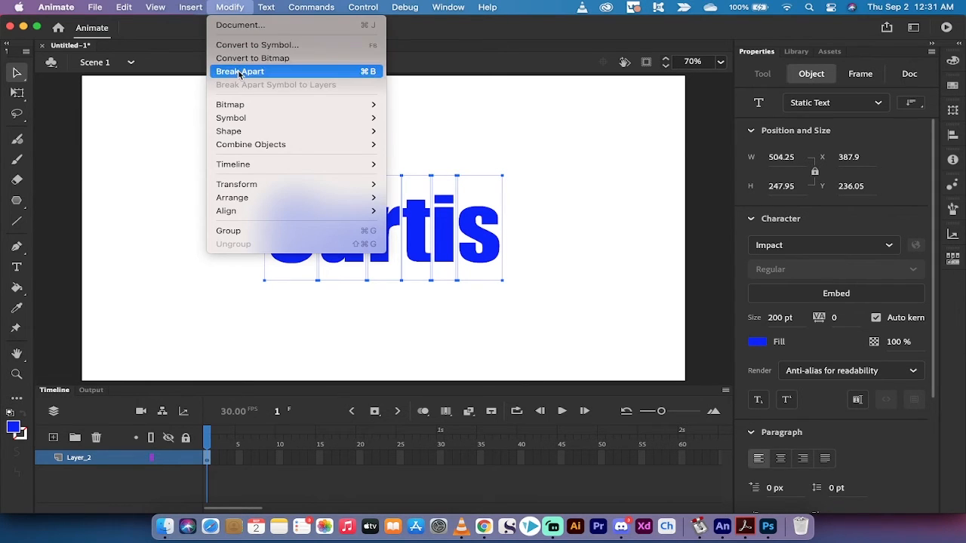
left_click(240, 71)
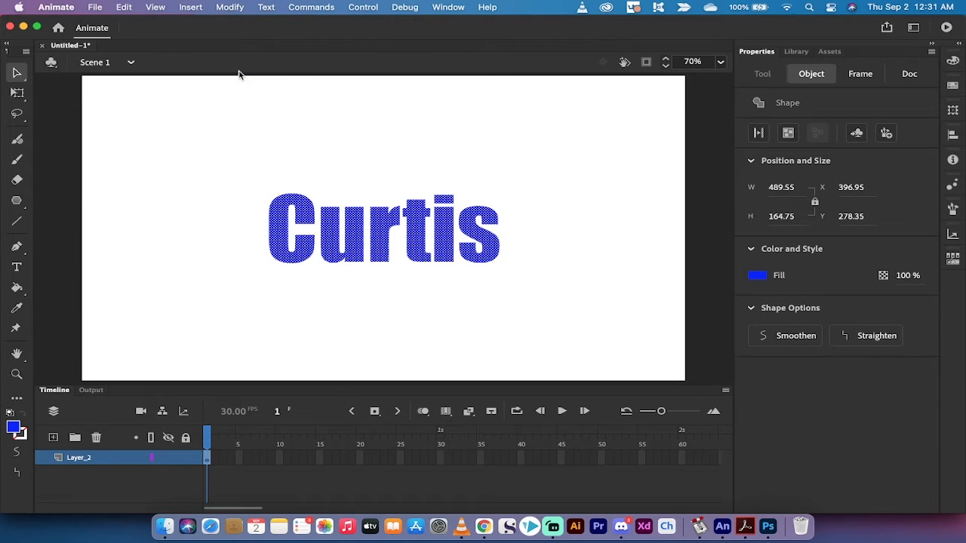
mouse_move(284, 63)
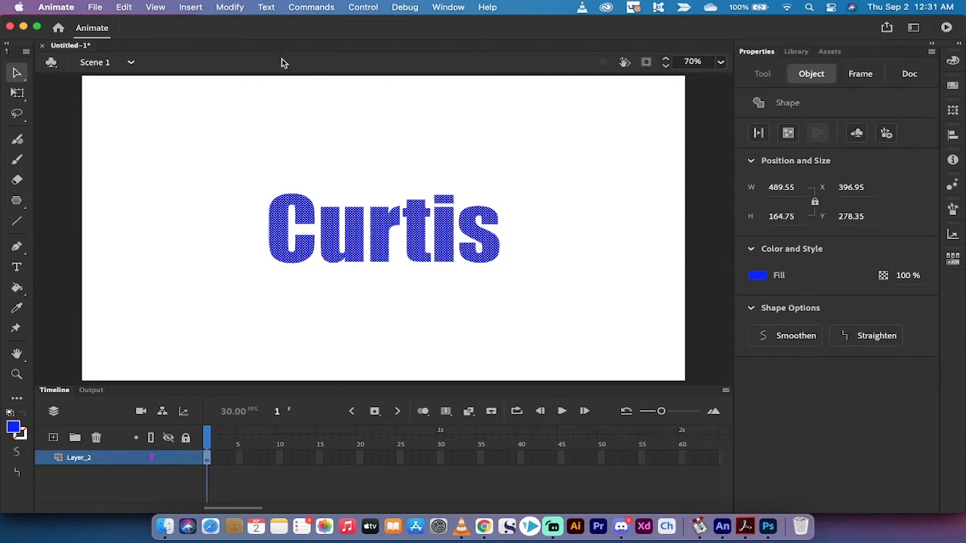
left_click(909, 72)
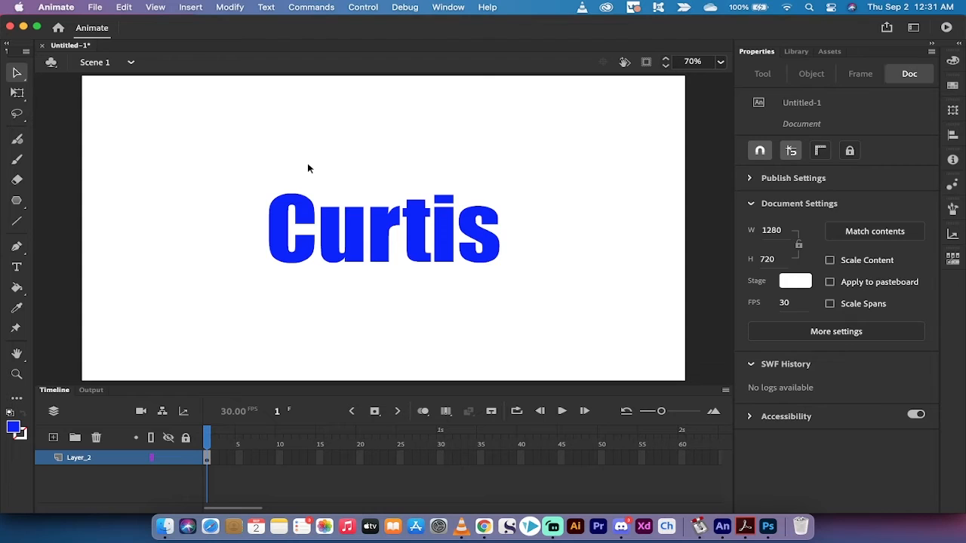
Select the C and final s shapes to confirm they are shapes, then deselect
left_click(468, 227)
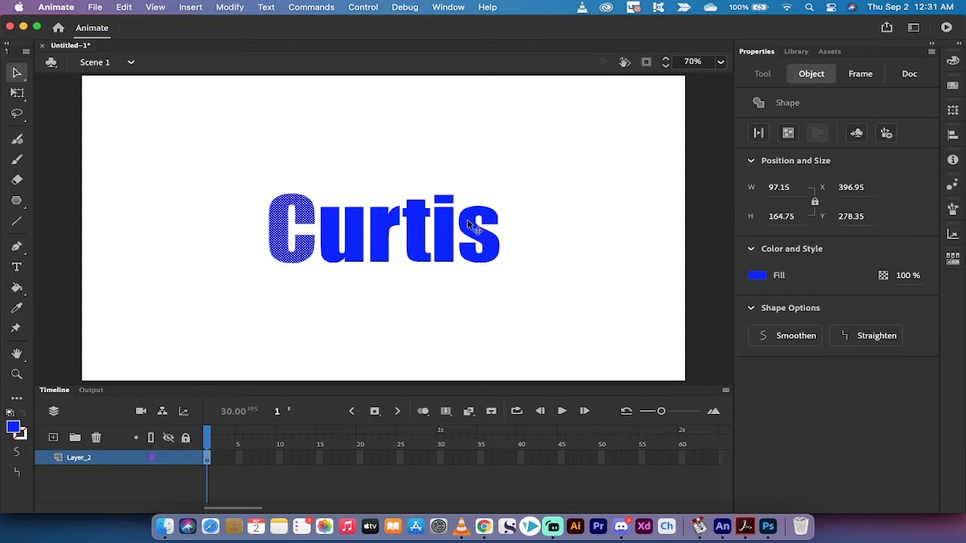
left_click(215, 172)
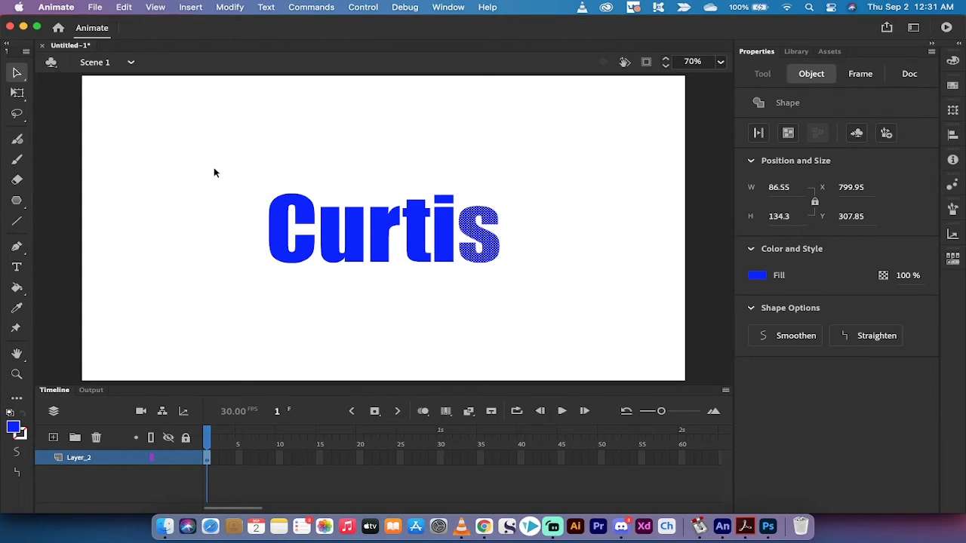
mouse_move(568, 256)
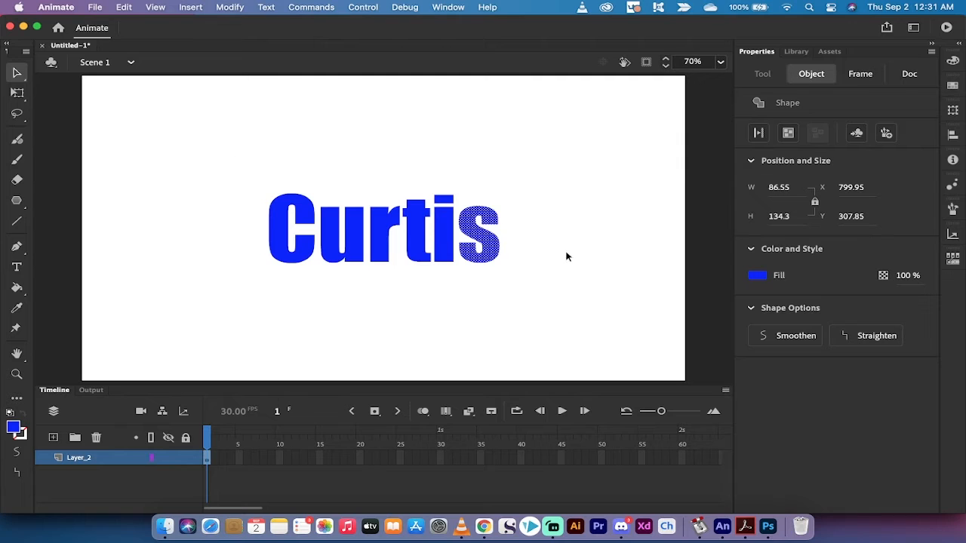
mouse_move(293, 212)
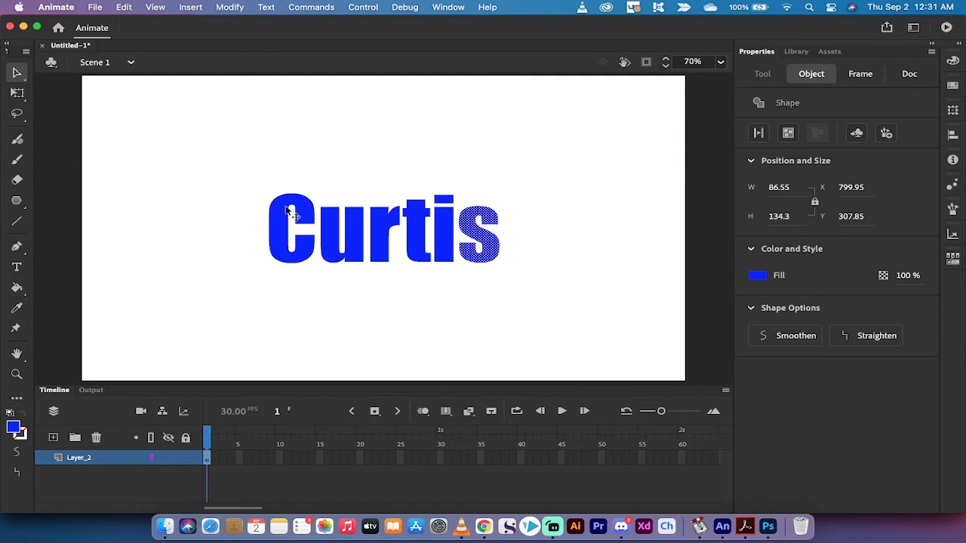
mouse_move(490, 215)
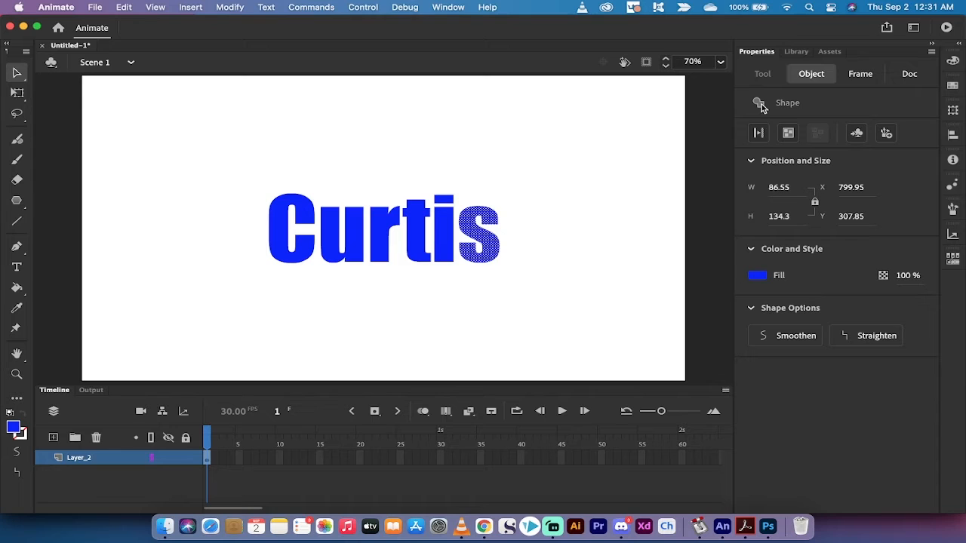
mouse_move(545, 214)
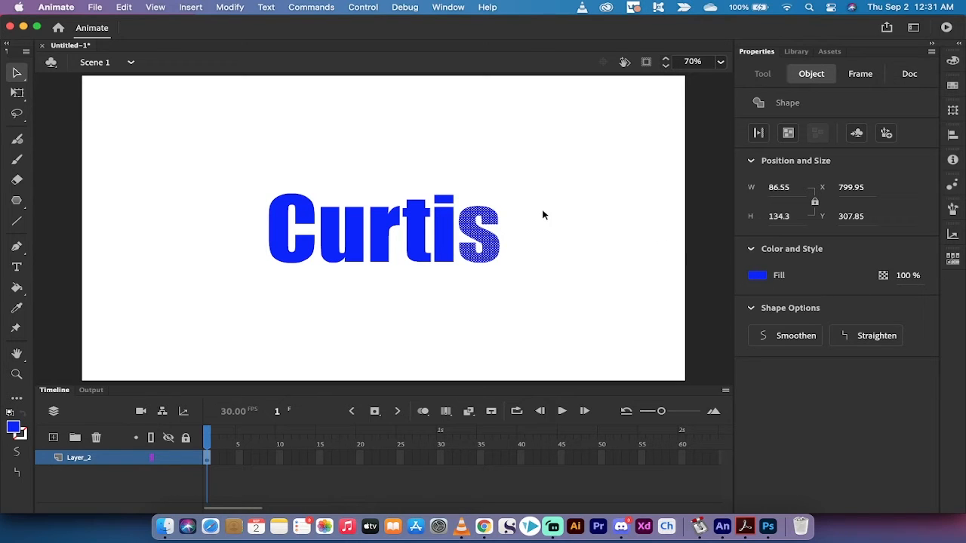
mouse_move(154, 129)
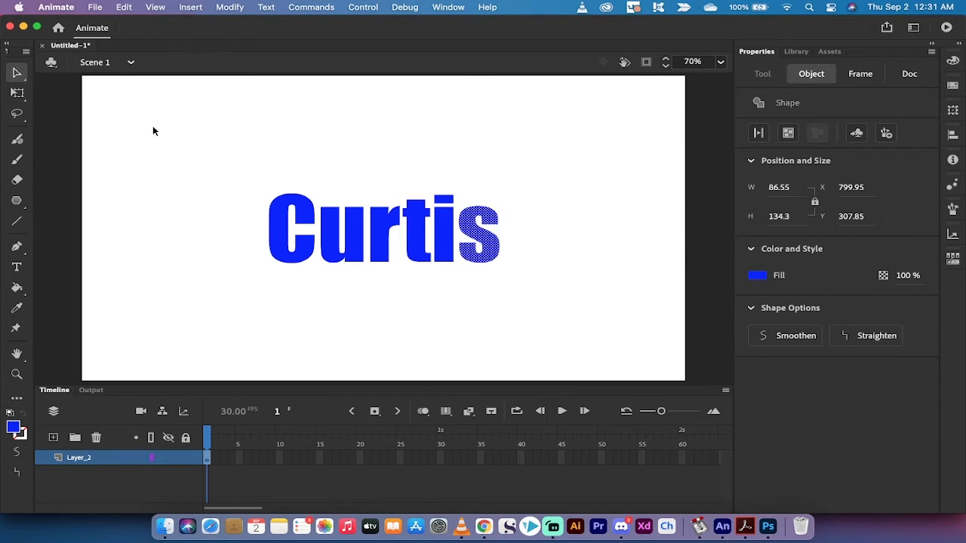
mouse_move(514, 163)
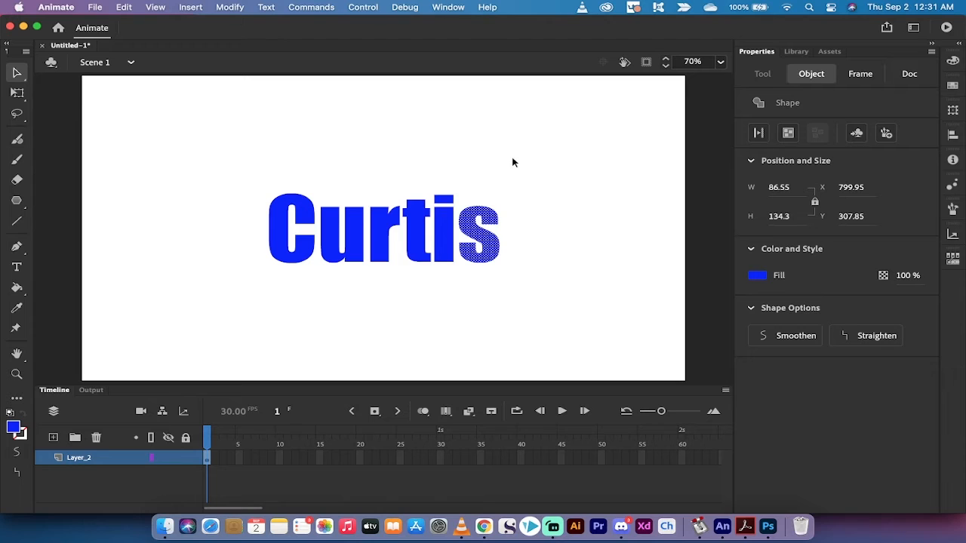
mouse_move(284, 142)
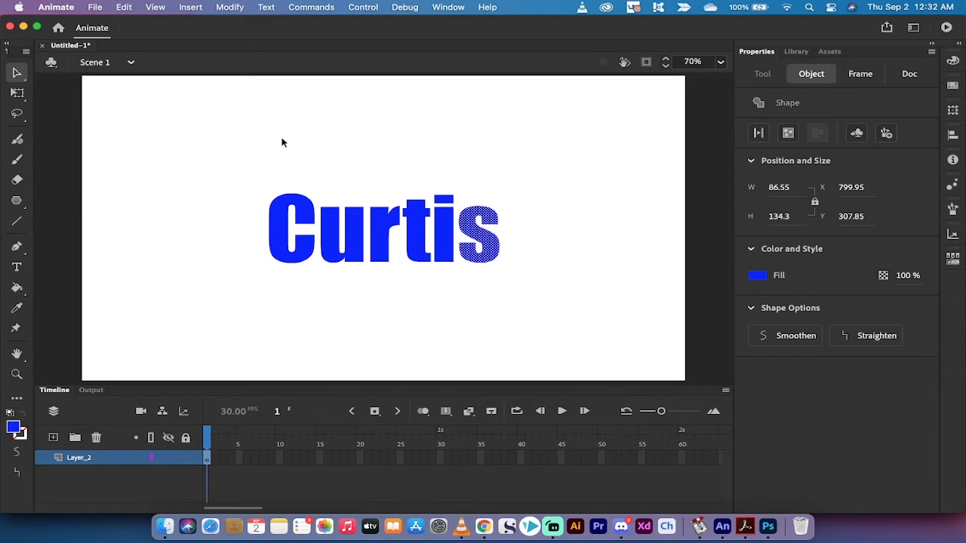
left_click(909, 72)
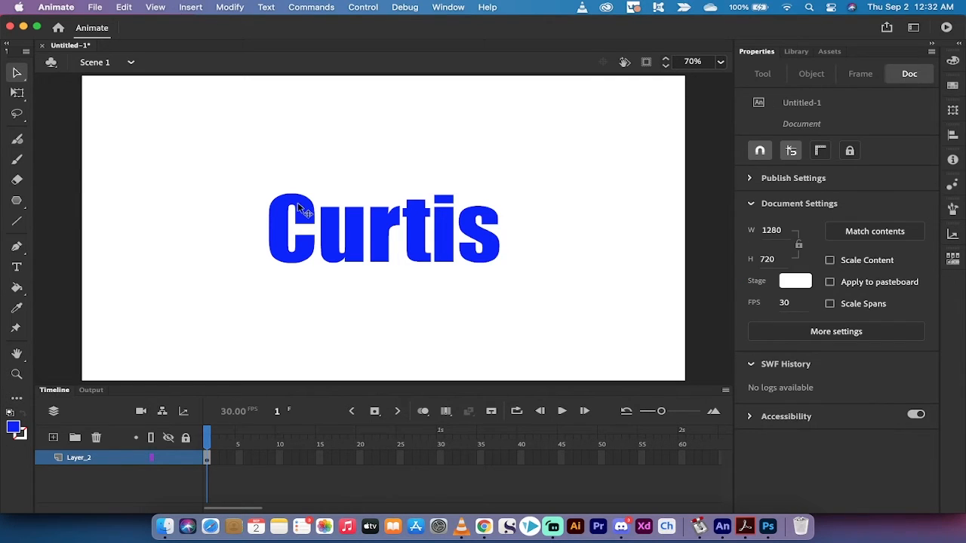
Fill the letter C shape with pink, then select the final s shape
left_click(290, 227)
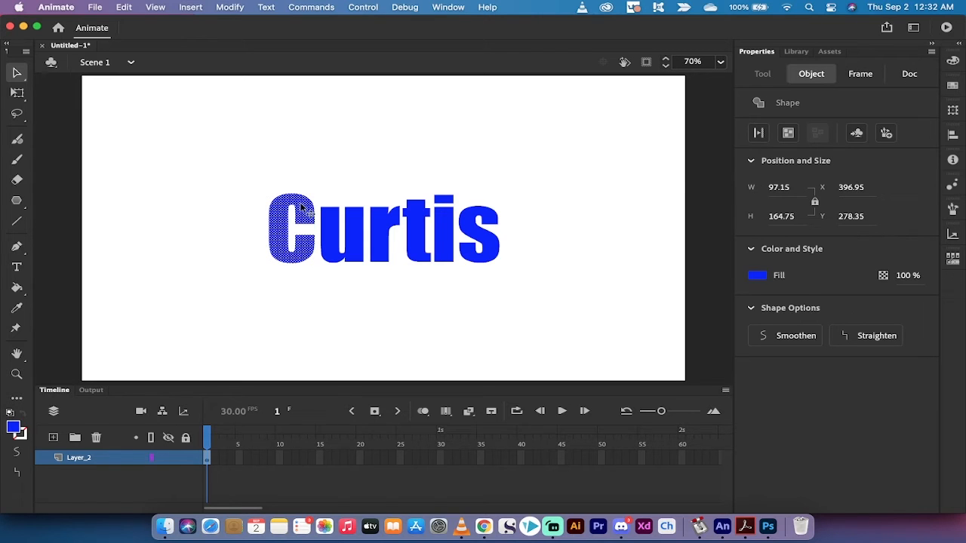
mouse_move(757, 274)
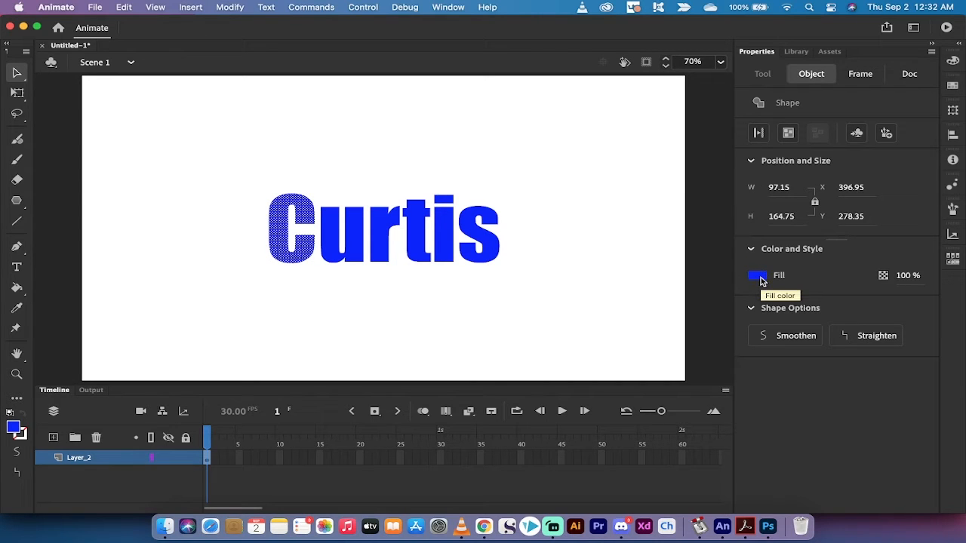
left_click(757, 275)
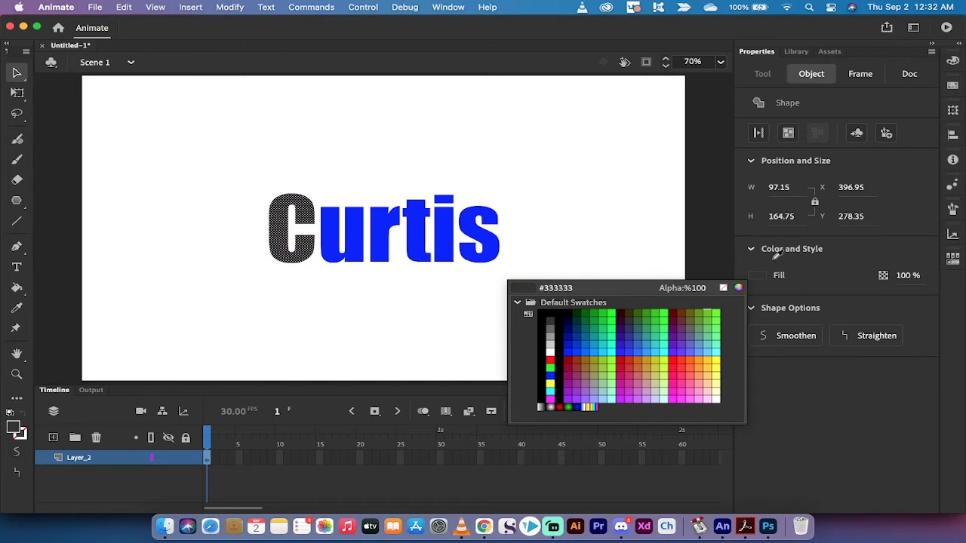
left_click(551, 381)
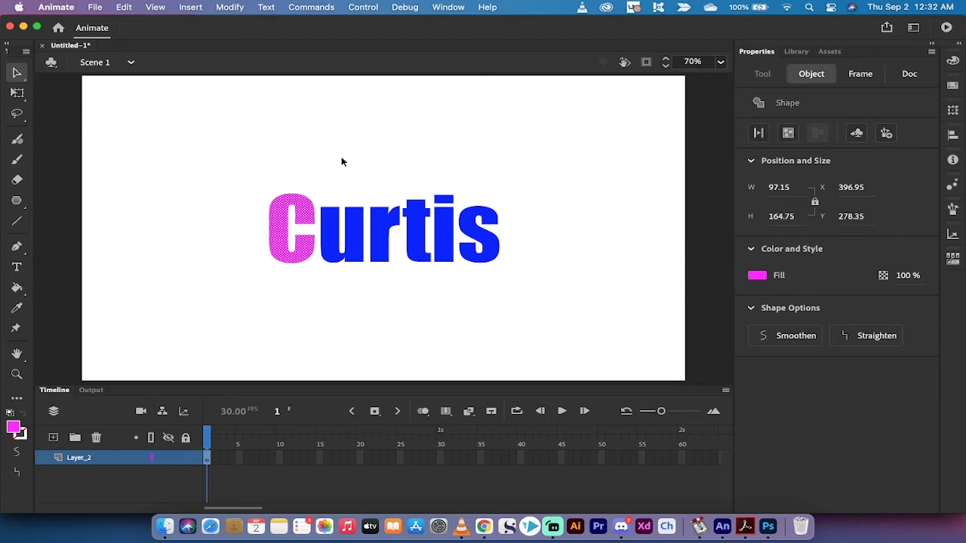
left_click(909, 72)
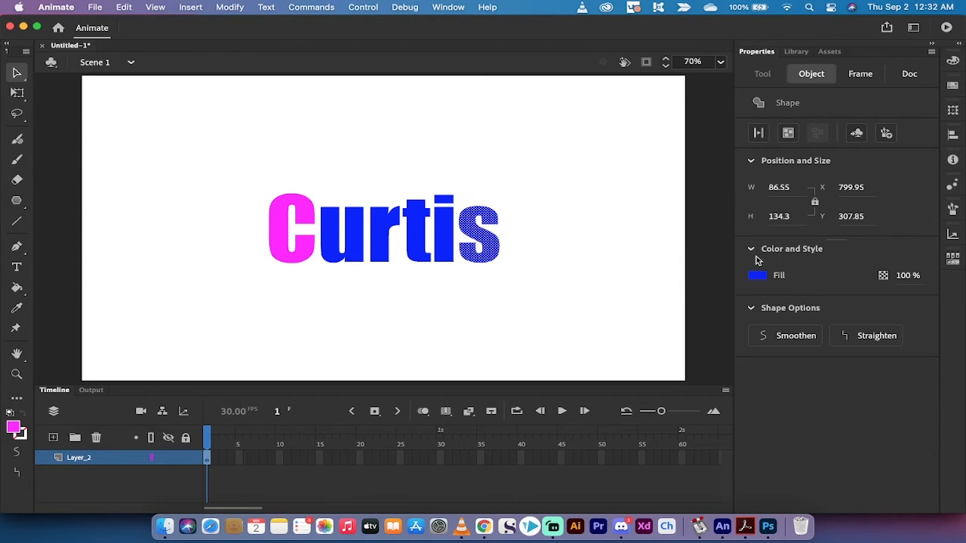
Fill the final letter s shape with green and deselect
left_click(758, 275)
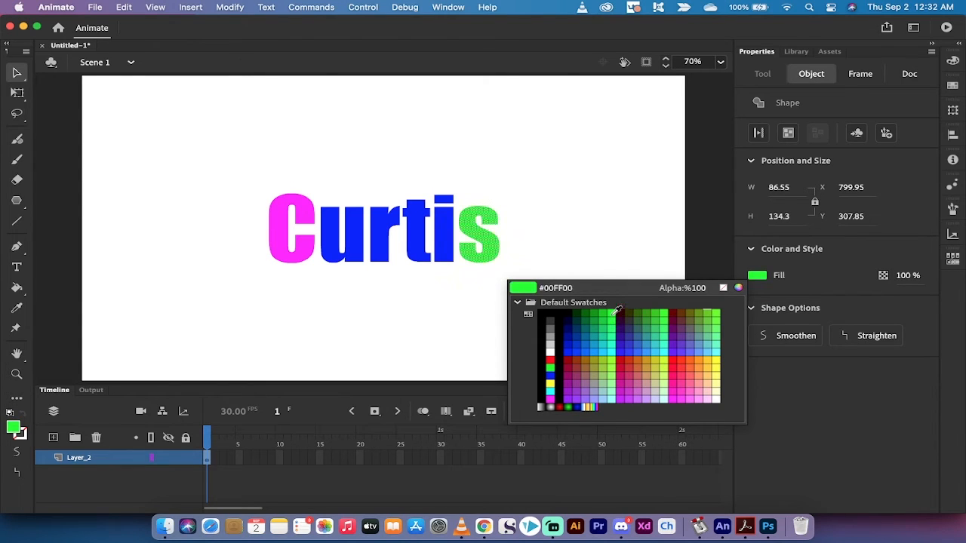
left_click(496, 164)
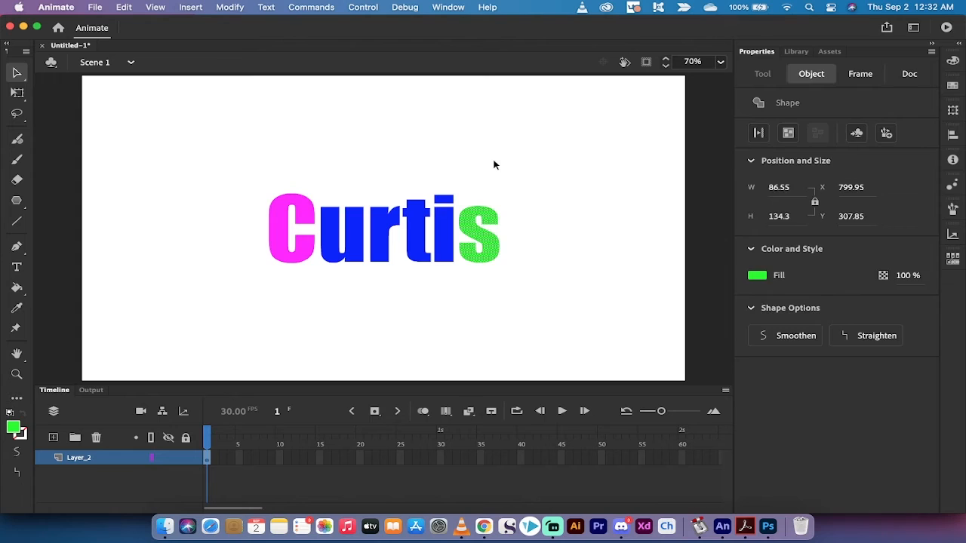
left_click(910, 73)
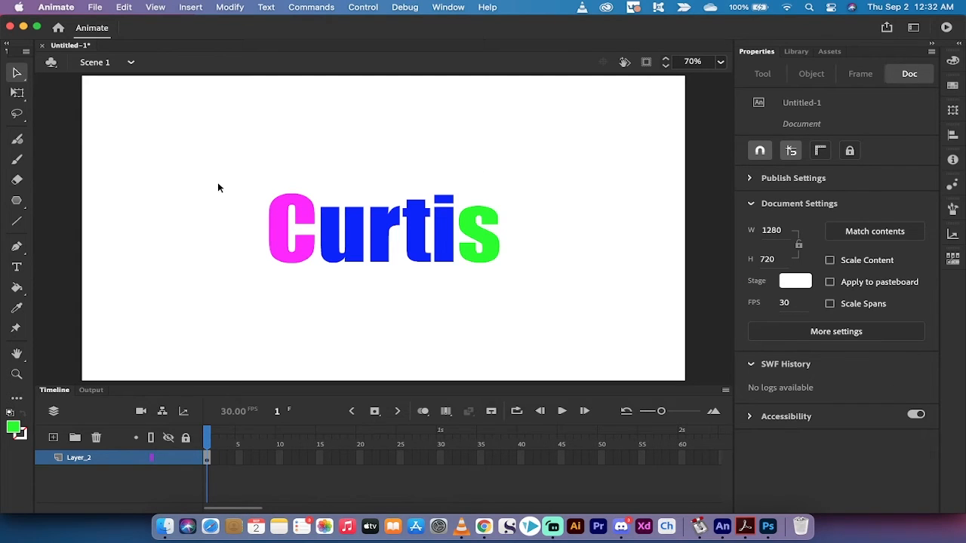
mouse_move(208, 184)
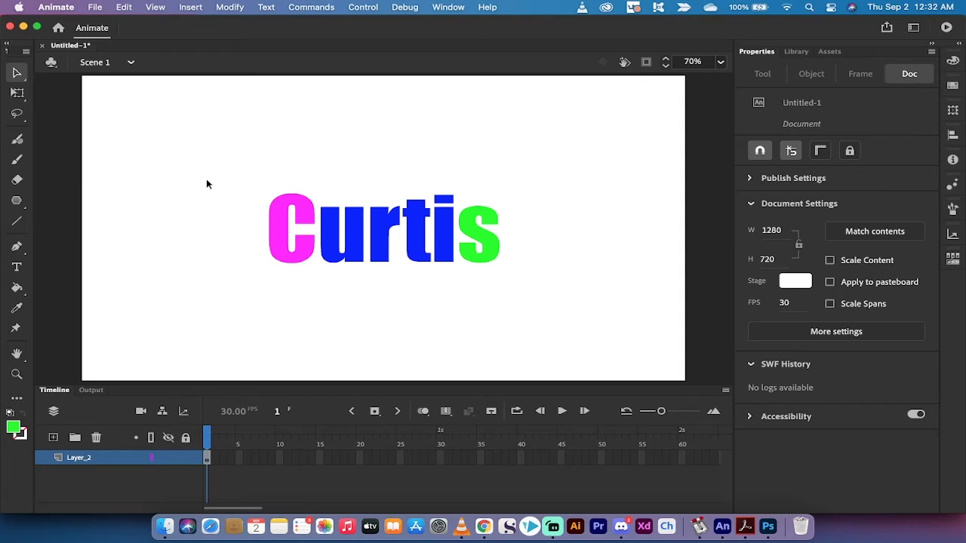
mouse_move(290, 211)
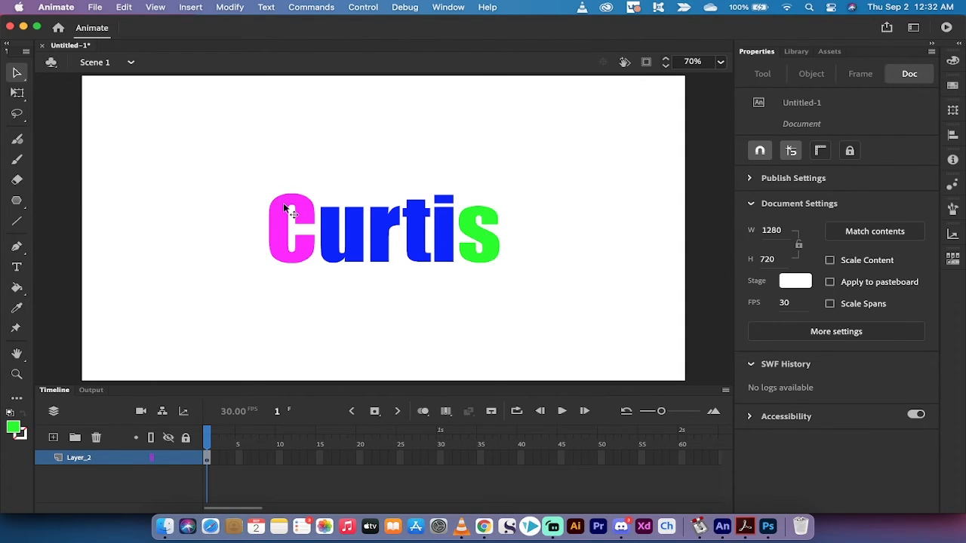
mouse_move(236, 195)
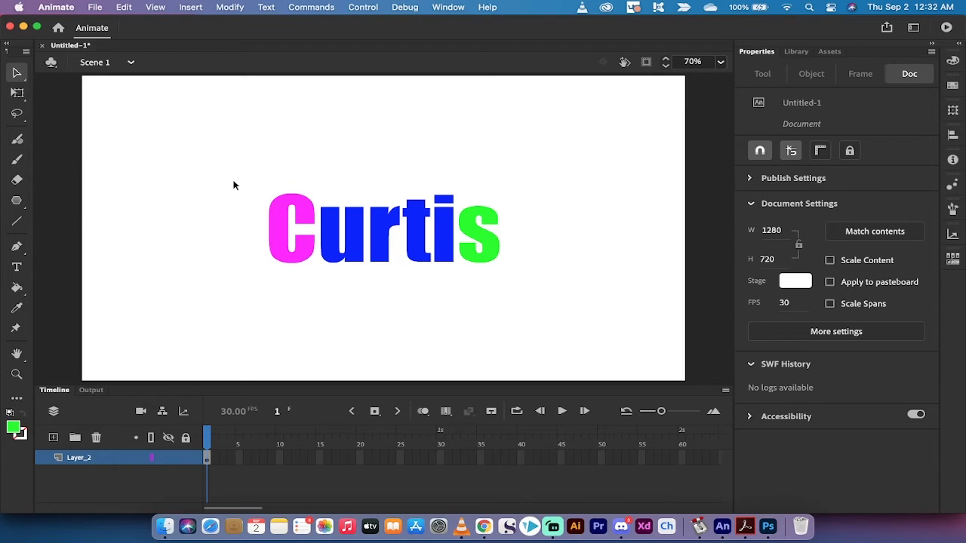
mouse_move(232, 184)
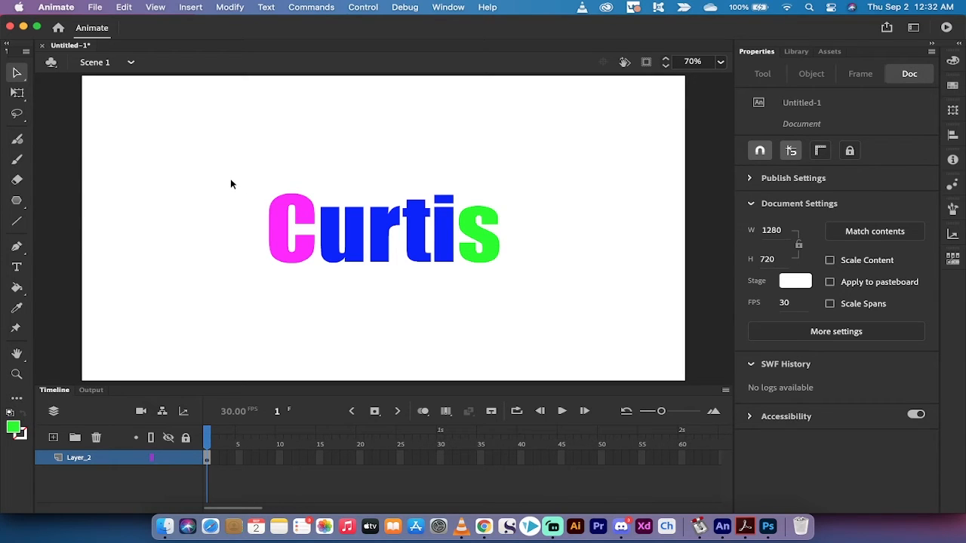
mouse_move(284, 205)
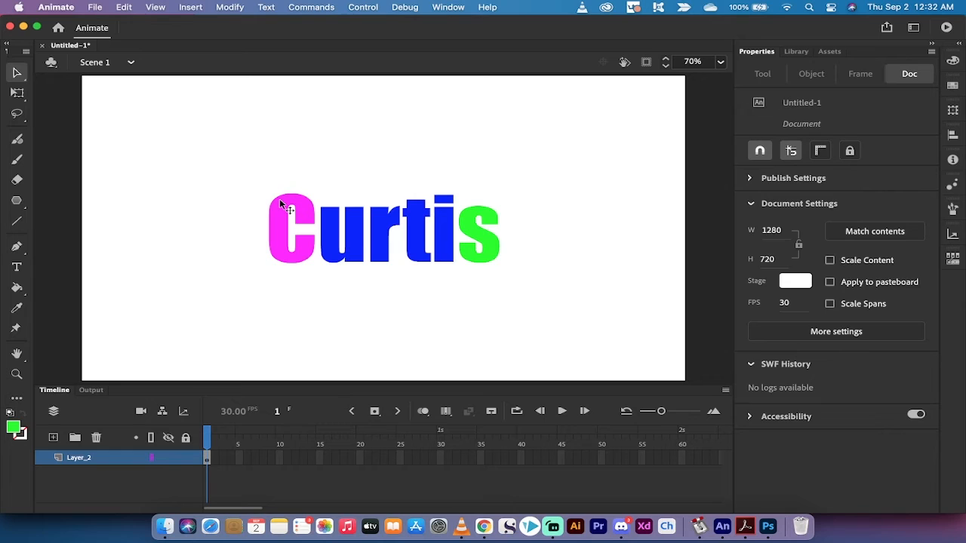
mouse_move(284, 214)
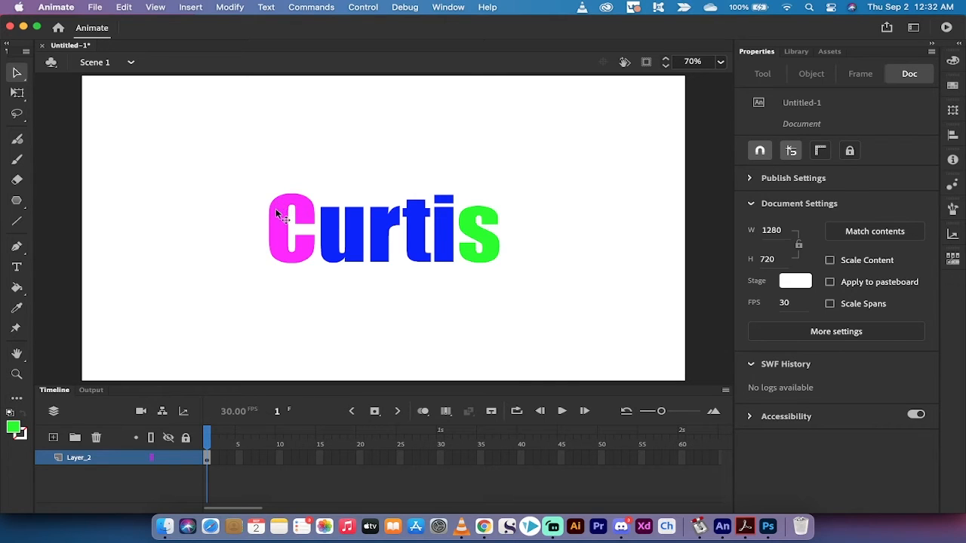
Select the pink C letter shape for transforming
left_click(290, 227)
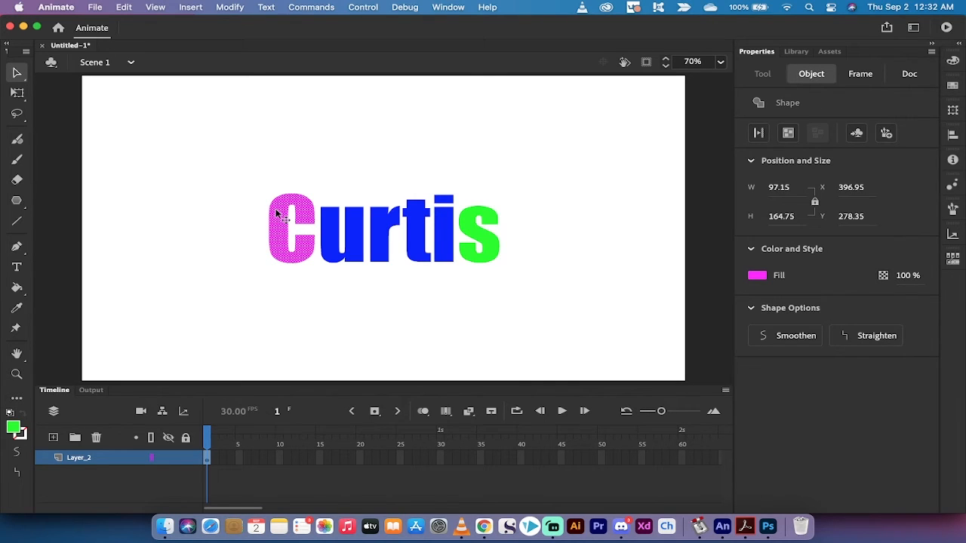
mouse_move(53, 112)
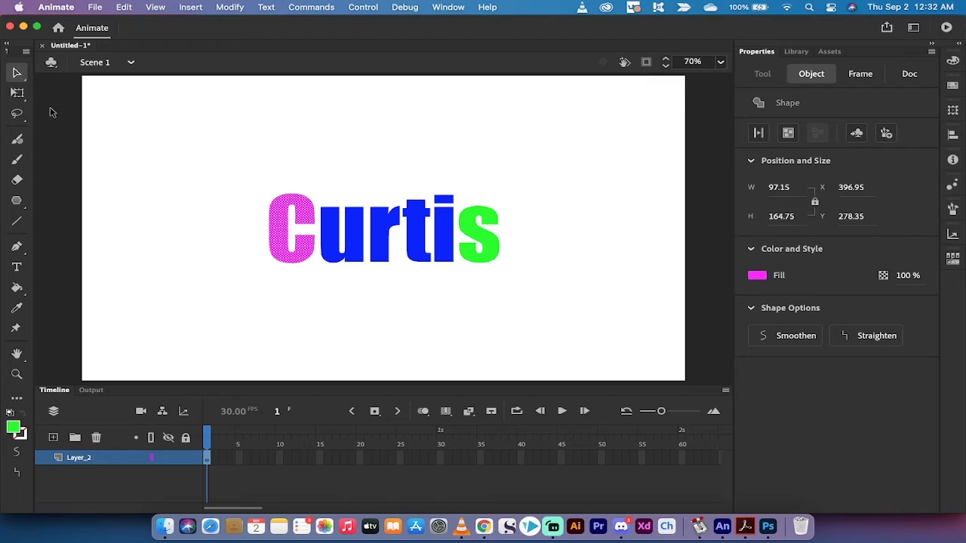
mouse_move(16, 94)
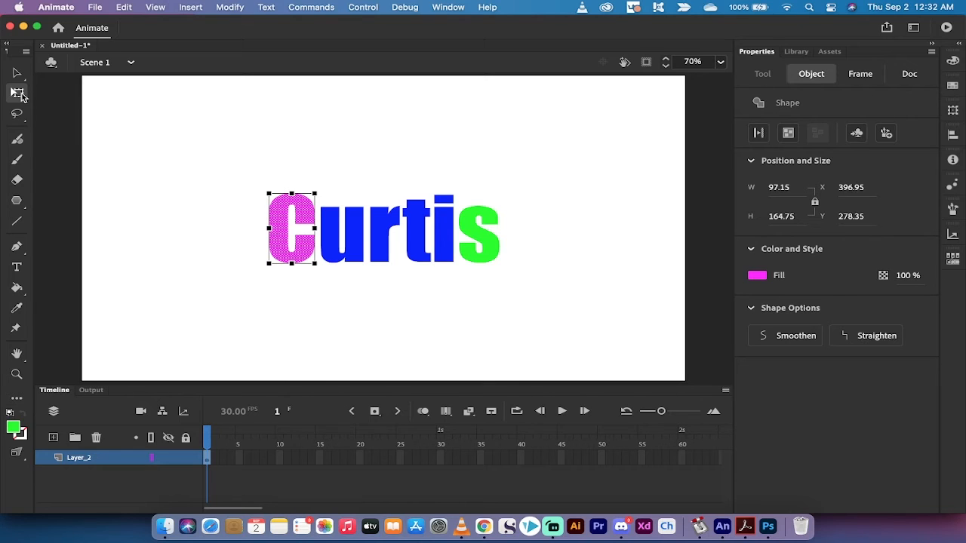
mouse_move(53, 402)
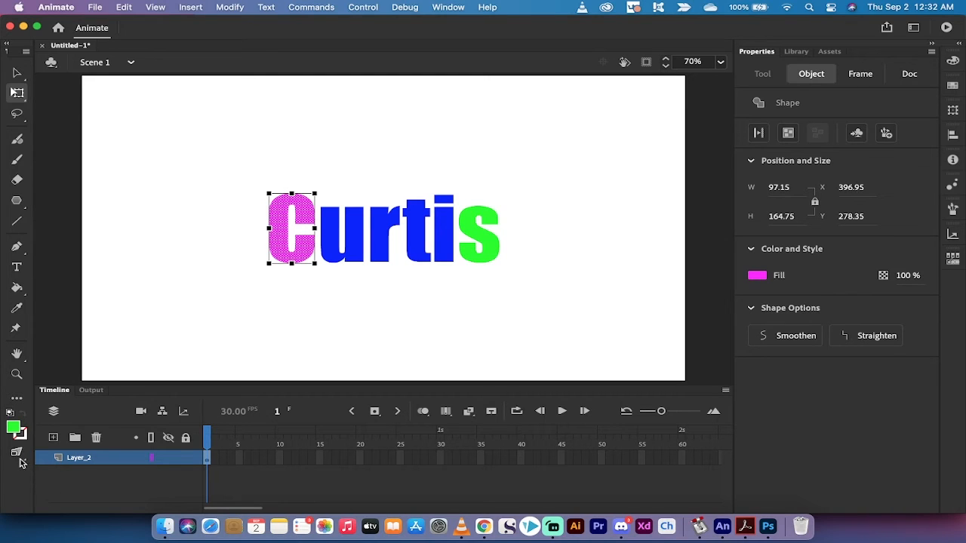
mouse_move(16, 453)
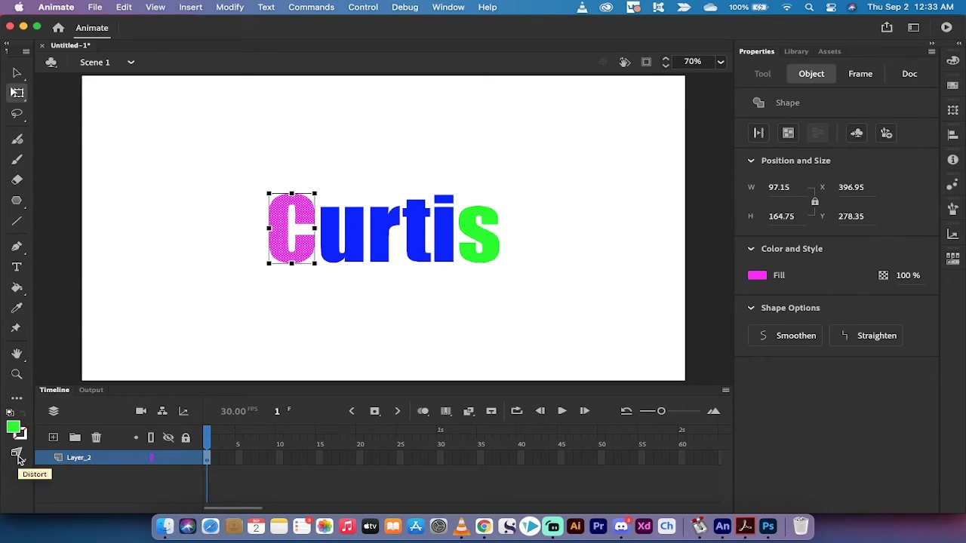
mouse_move(16, 354)
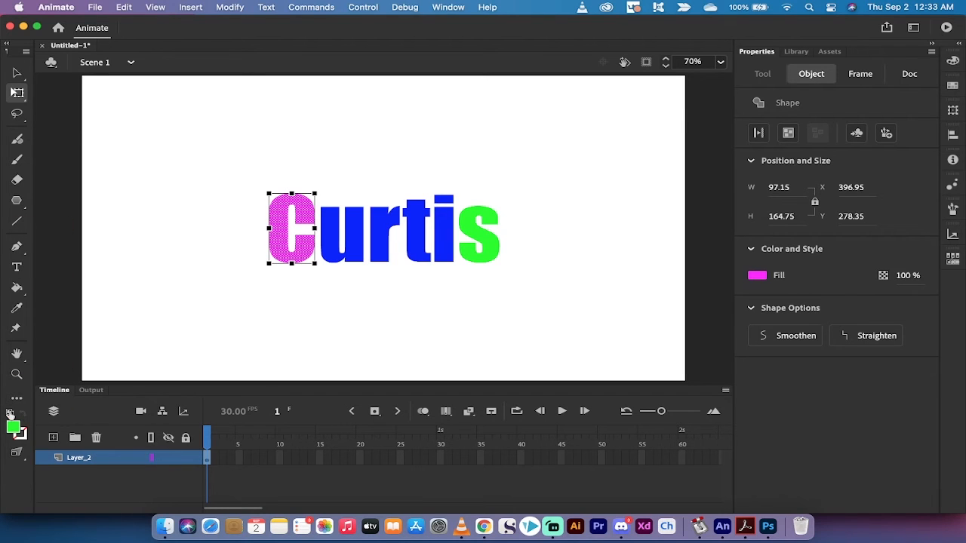
mouse_move(16, 452)
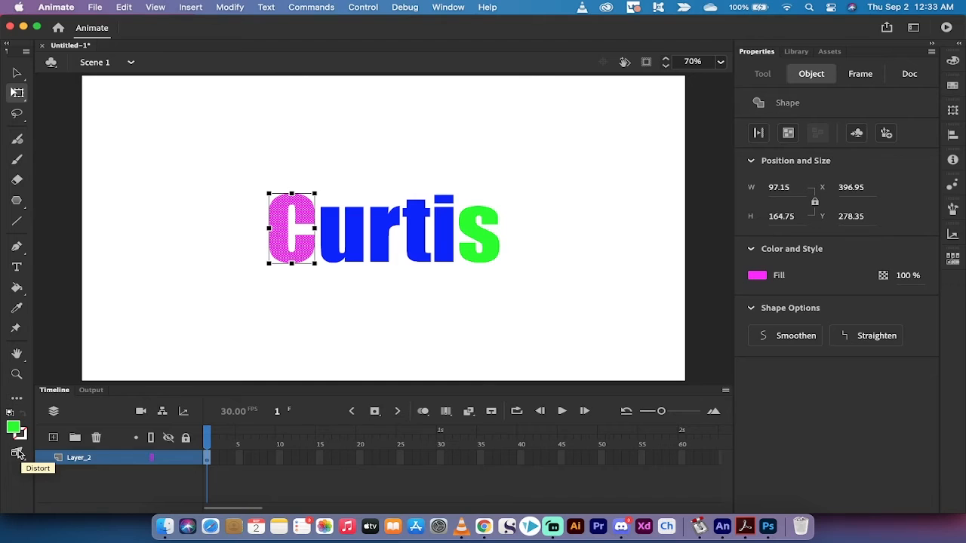
Open the Free Transform tool's option list to reach Envelope
left_click(16, 453)
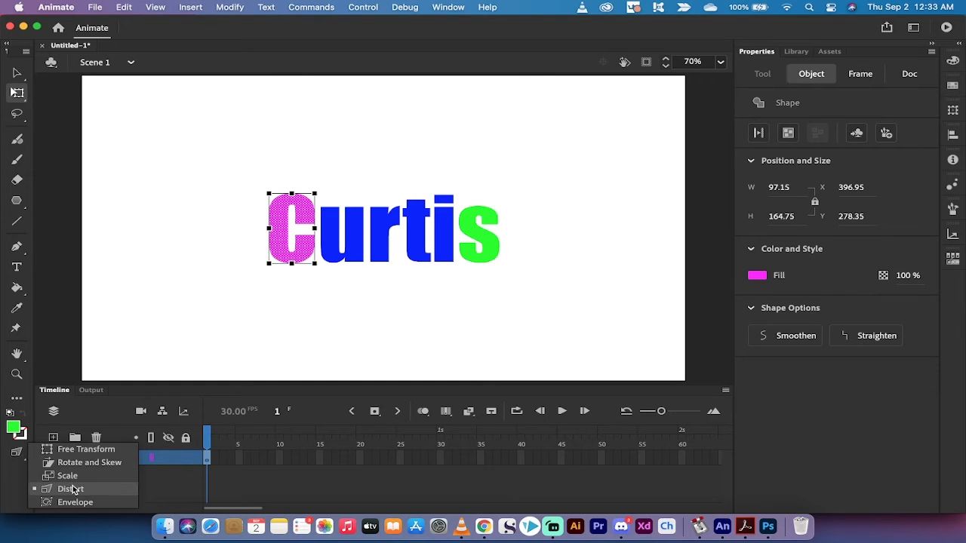
mouse_move(68, 476)
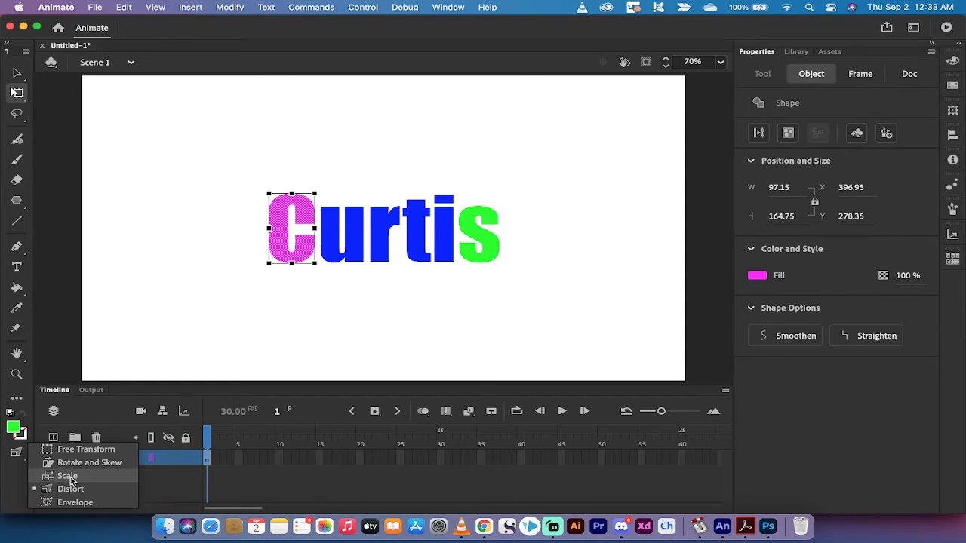
mouse_move(84, 450)
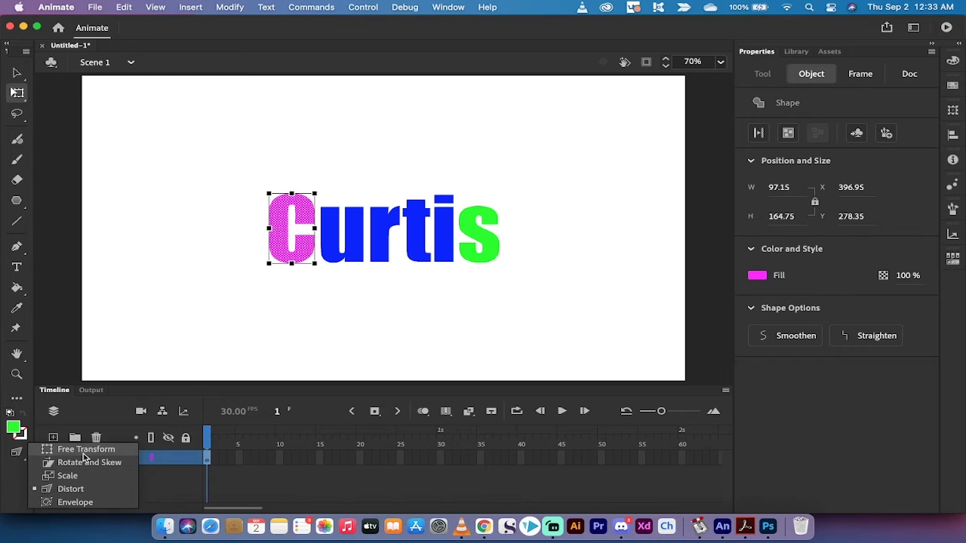
mouse_move(76, 503)
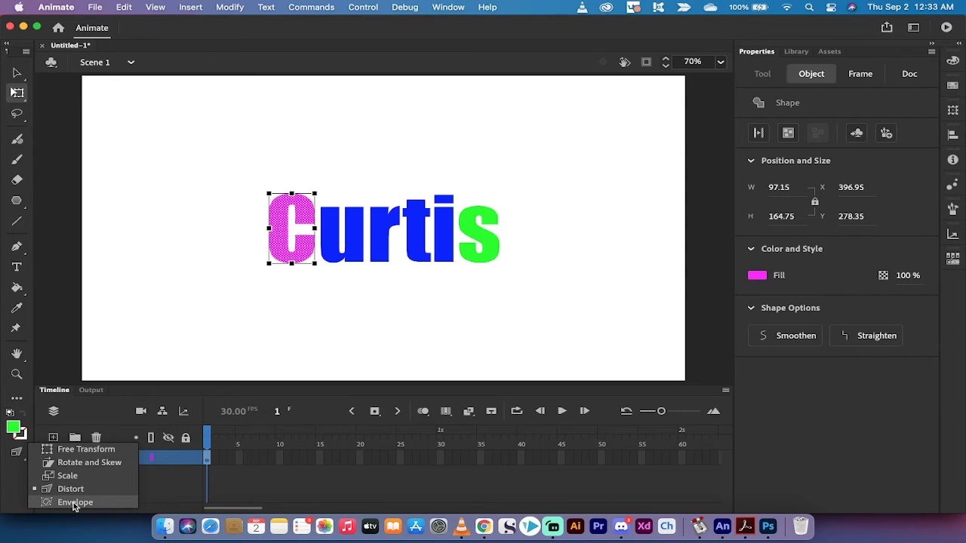
mouse_move(70, 489)
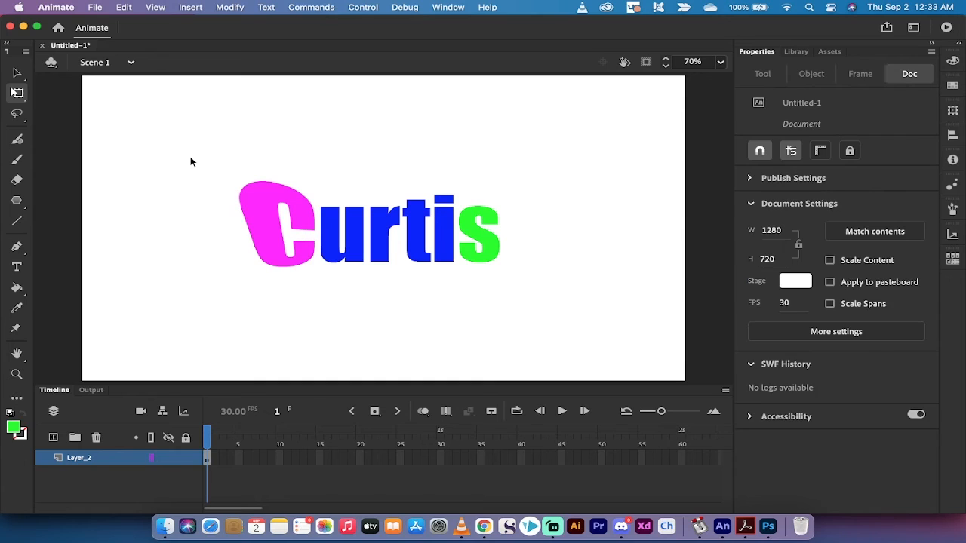
Select the green s and choose Envelope from the Free Transform options
left_click(275, 224)
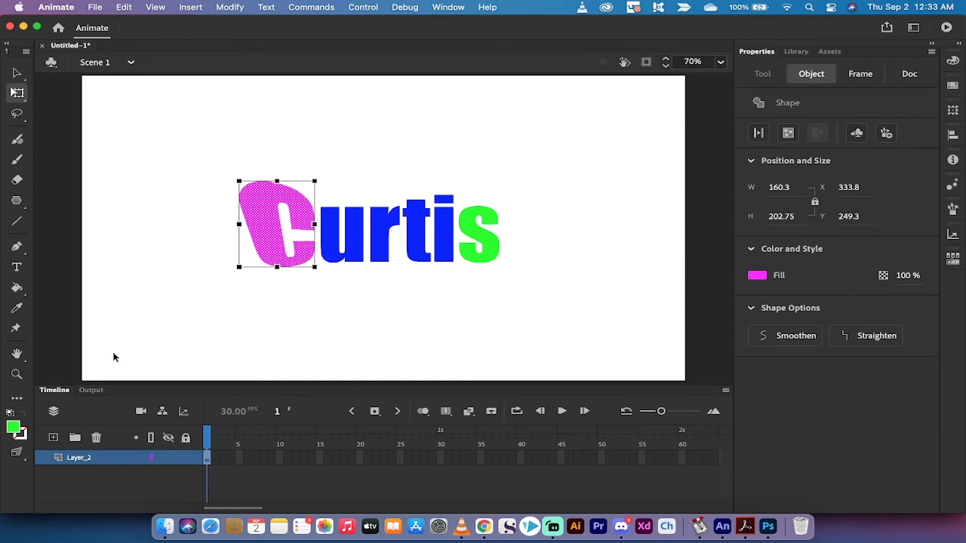
left_click(480, 230)
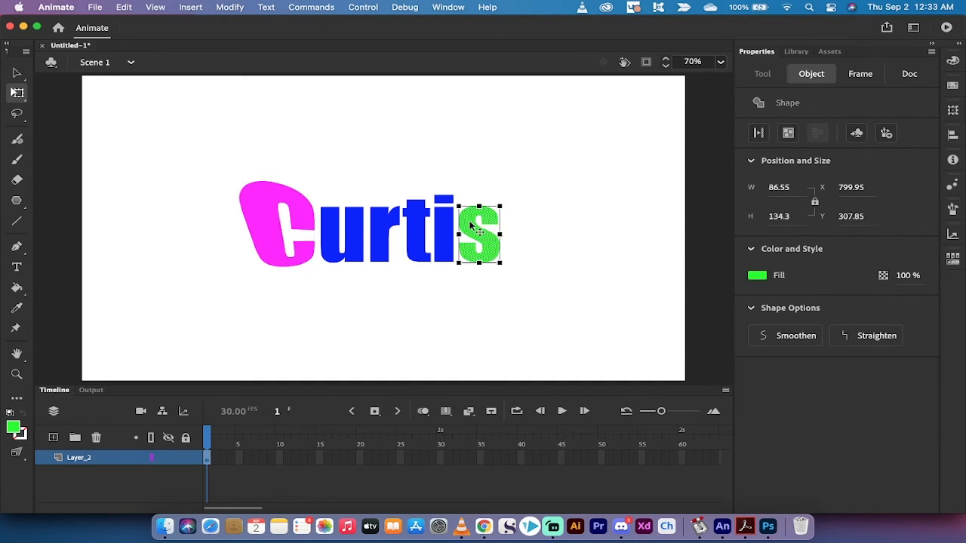
left_click(17, 453)
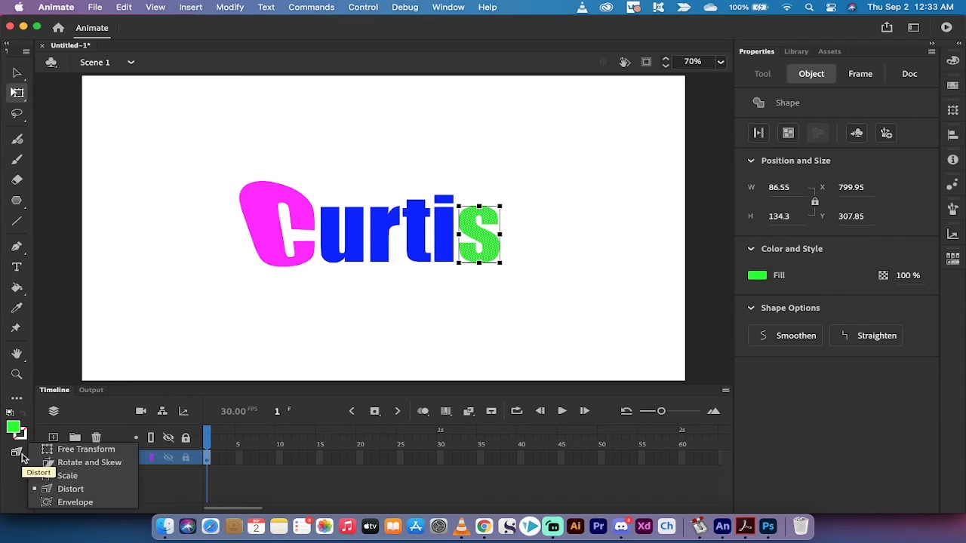
mouse_move(76, 501)
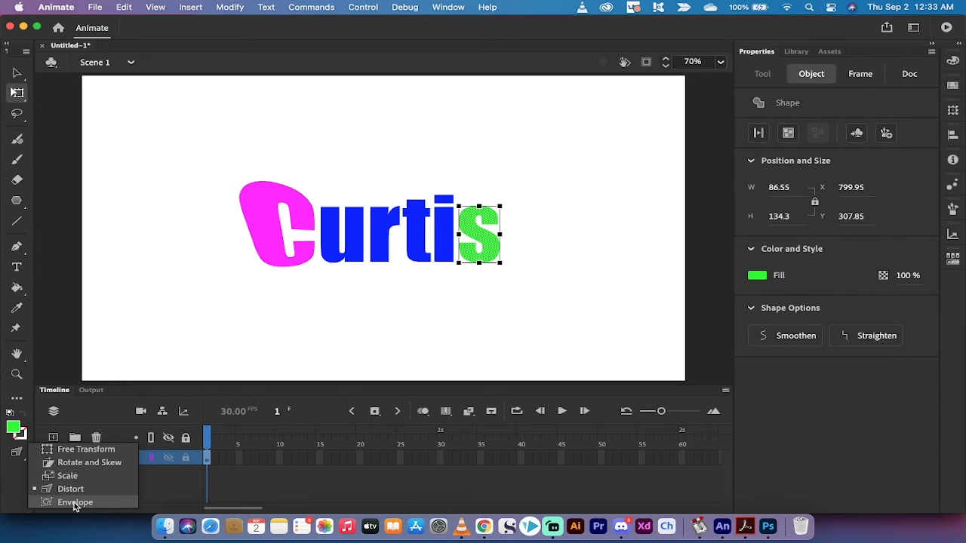
left_click(76, 502)
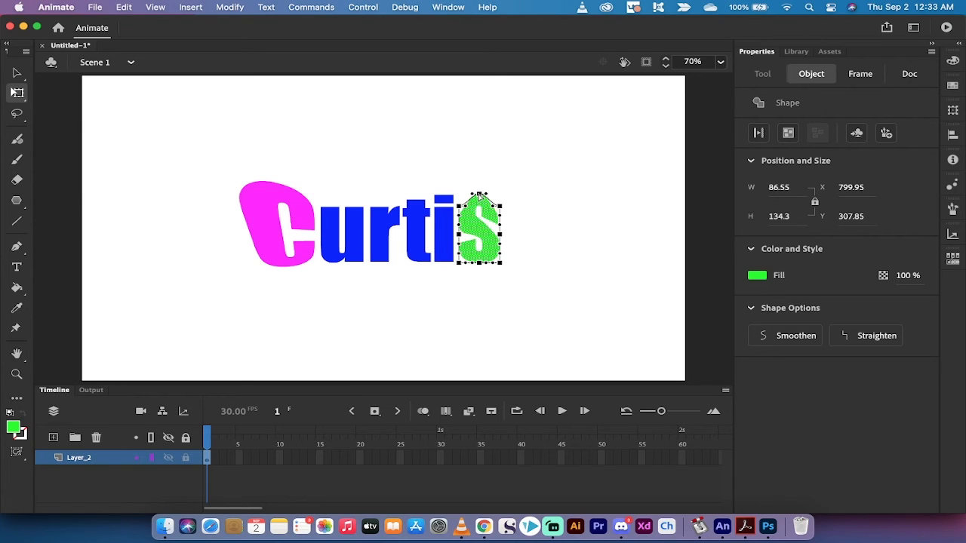
Pull the envelope handles of the s outward into a wider bulging shape, then deselect
left_click_drag(486, 257, 489, 269)
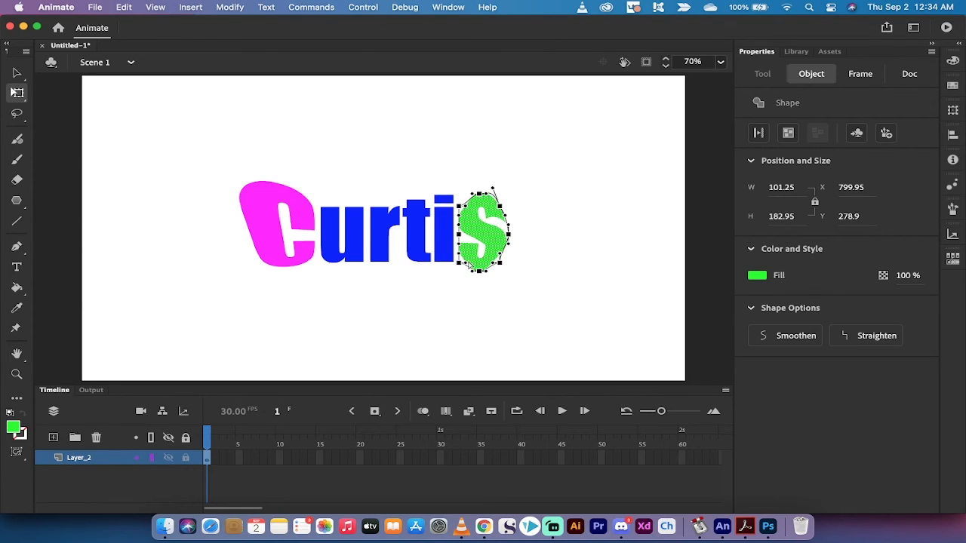
left_click_drag(484, 269, 465, 275)
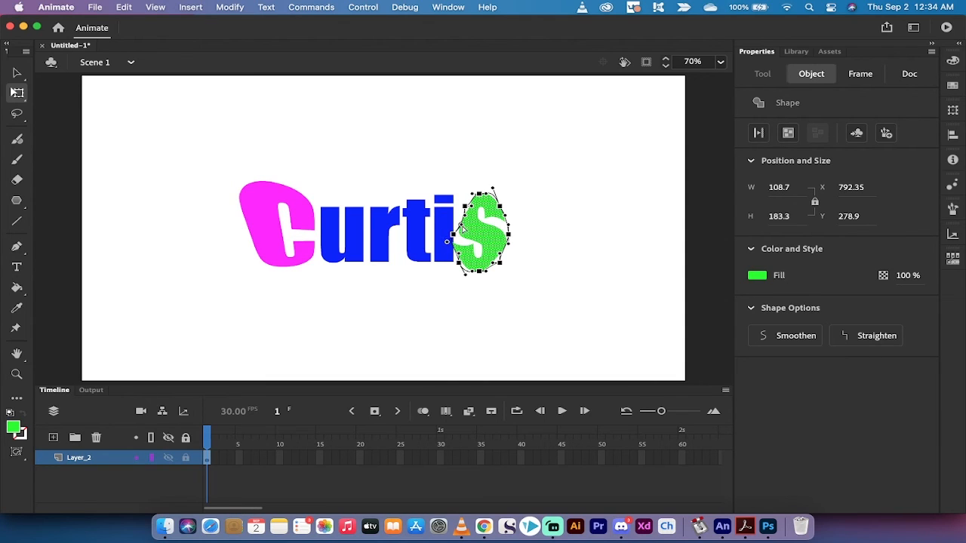
left_click_drag(456, 219, 450, 223)
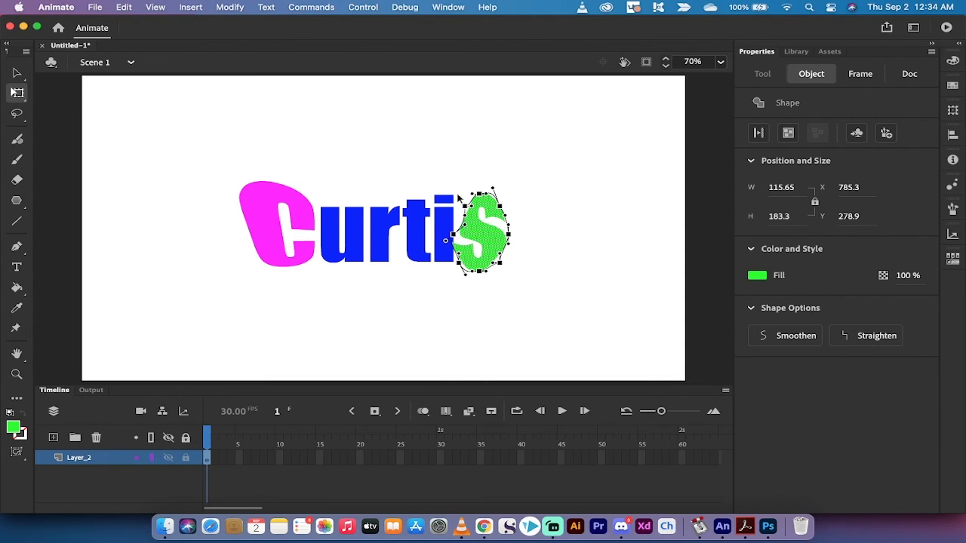
mouse_move(429, 137)
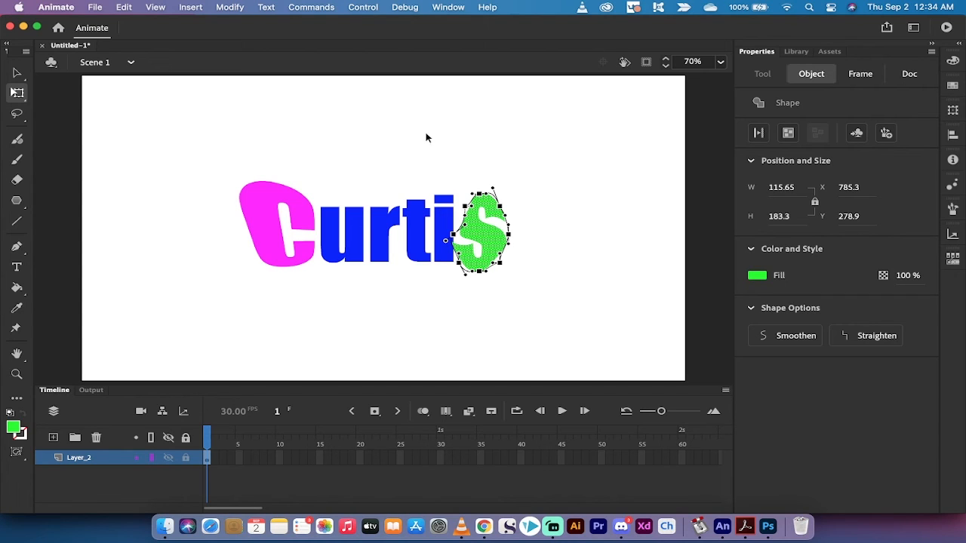
left_click(909, 72)
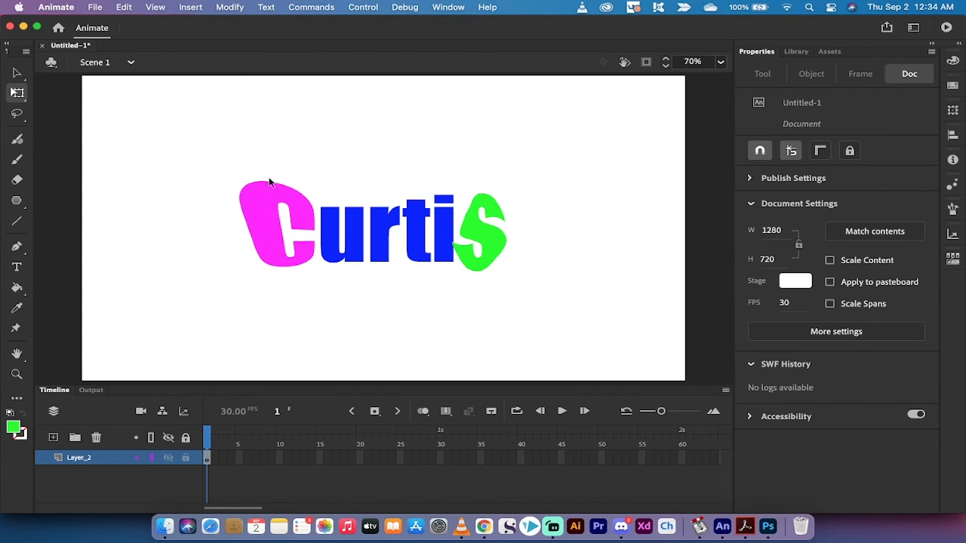
Rotate and skew the blue middle letters to varied angles, then deselect
left_click(341, 234)
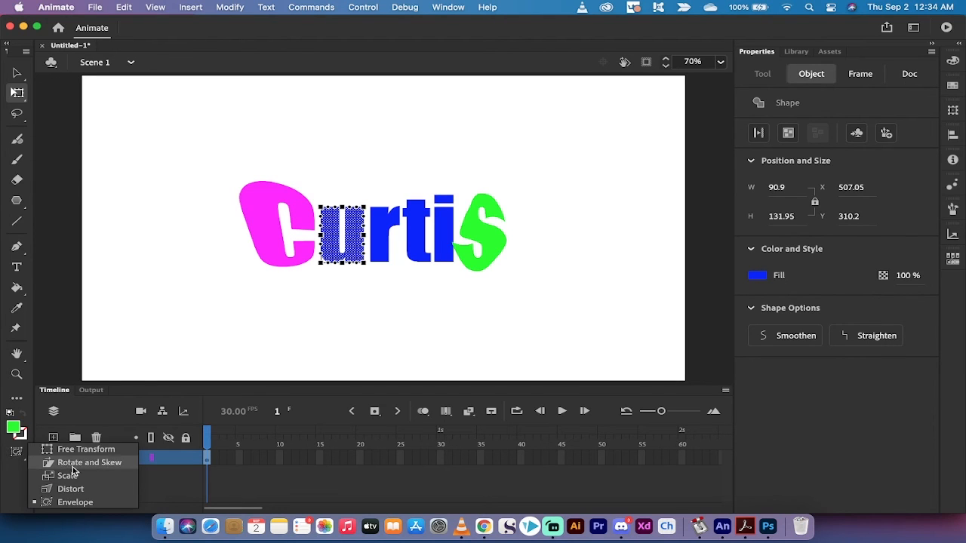
mouse_move(82, 465)
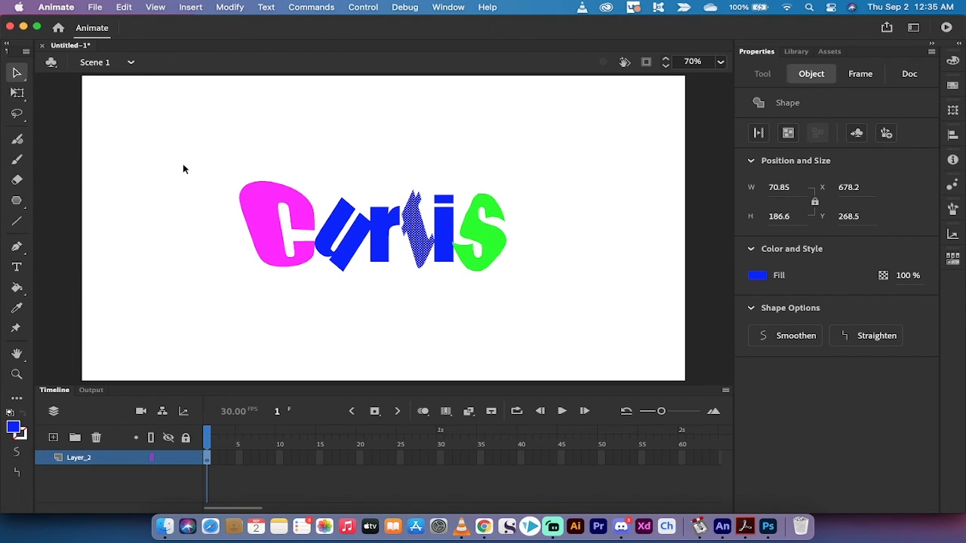
left_click(908, 72)
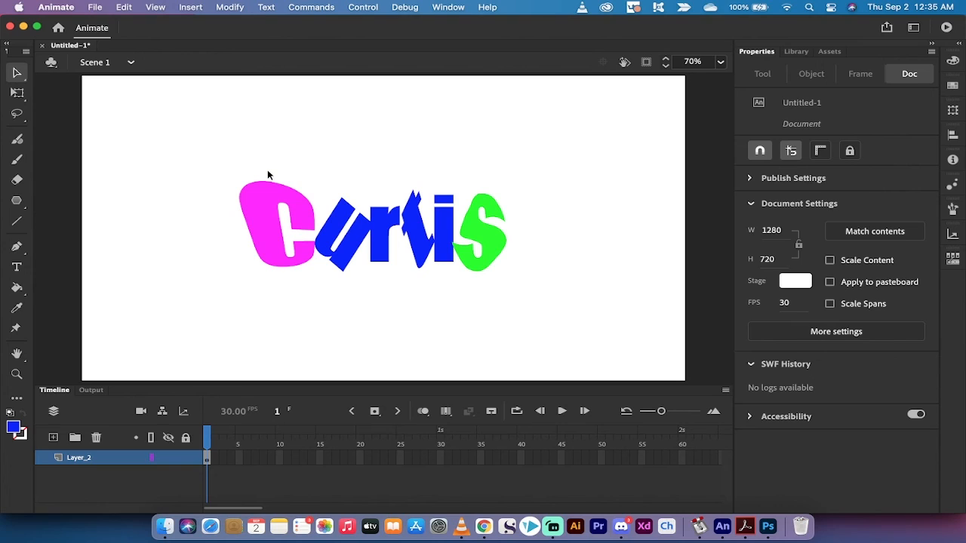
mouse_move(389, 99)
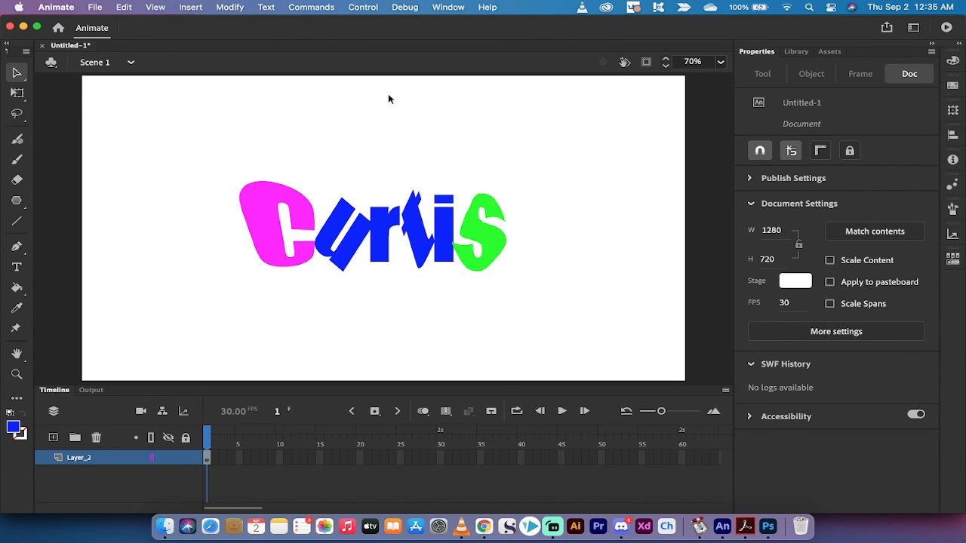
mouse_move(746, 526)
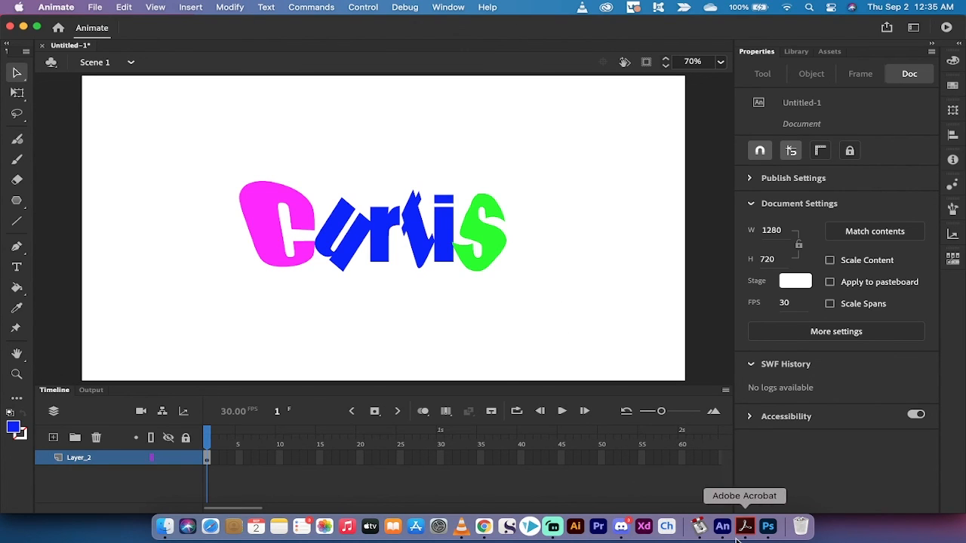